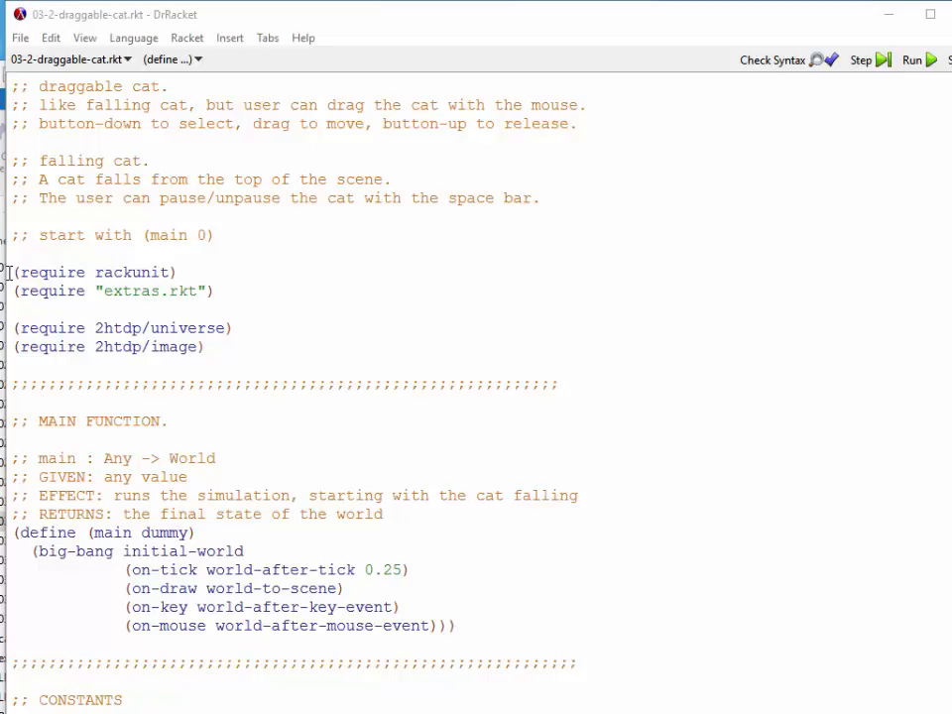
Highlight main's header and its on-mouse clause while reading through the top of the file.
drag(10, 272, 208, 345)
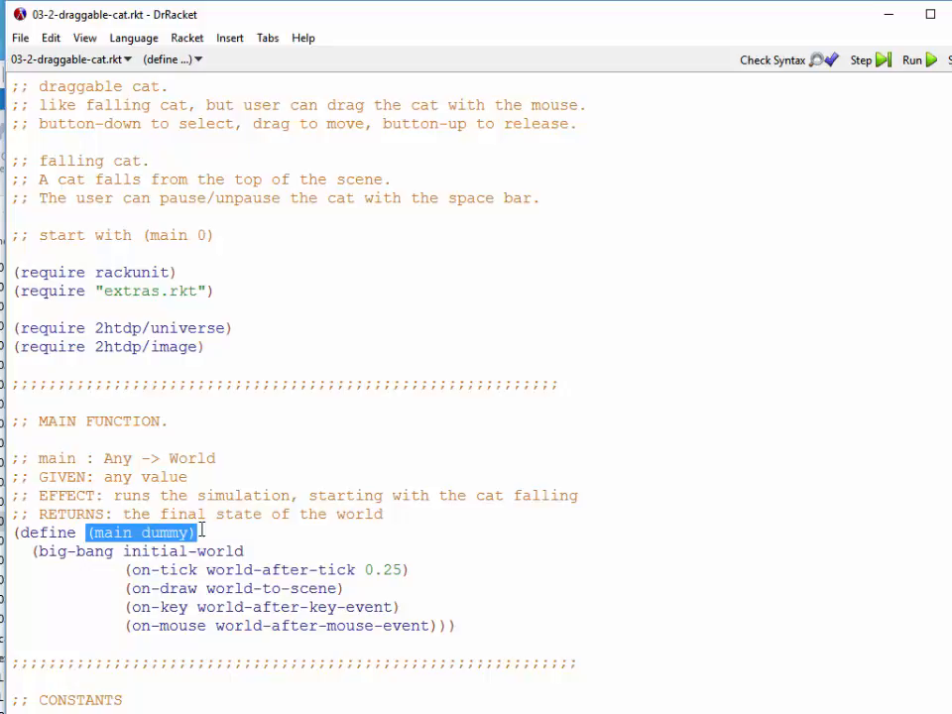
double_click(67, 551)
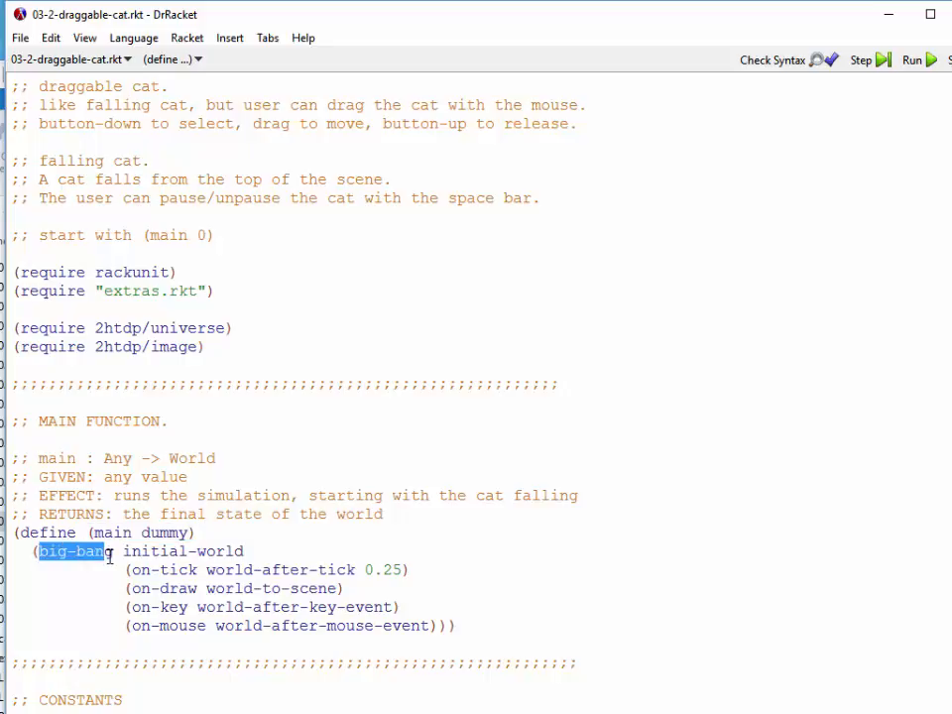
mouse_move(206, 569)
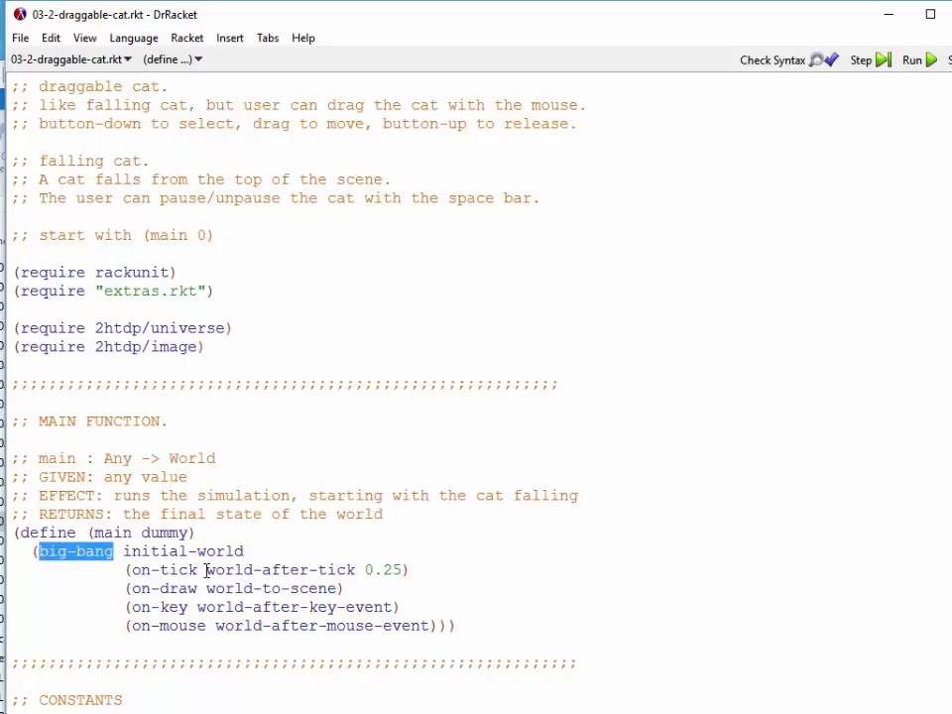
double_click(262, 569)
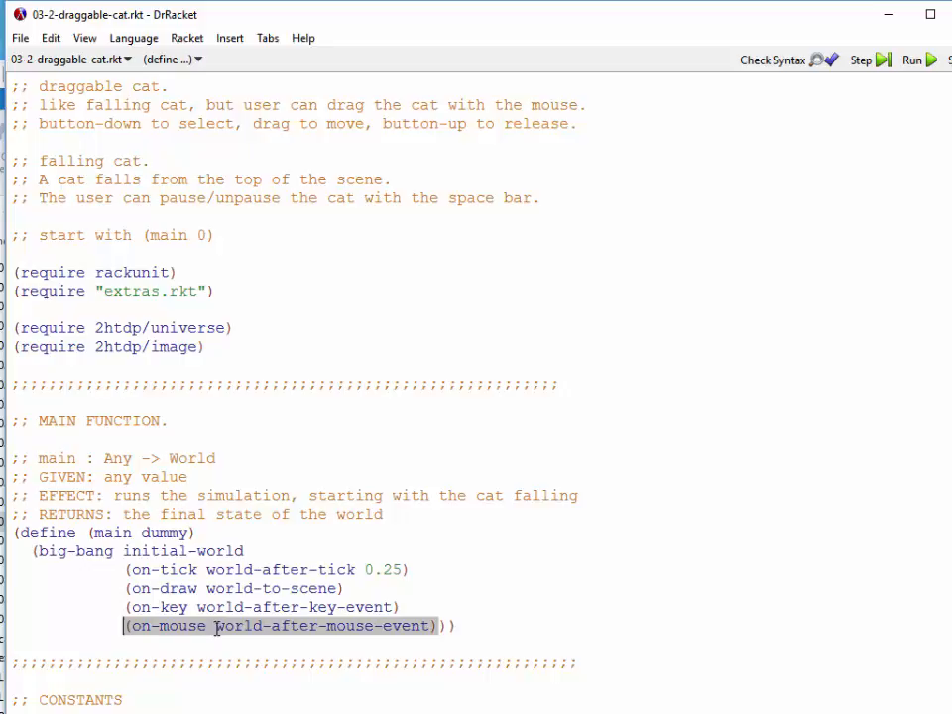
click(214, 627)
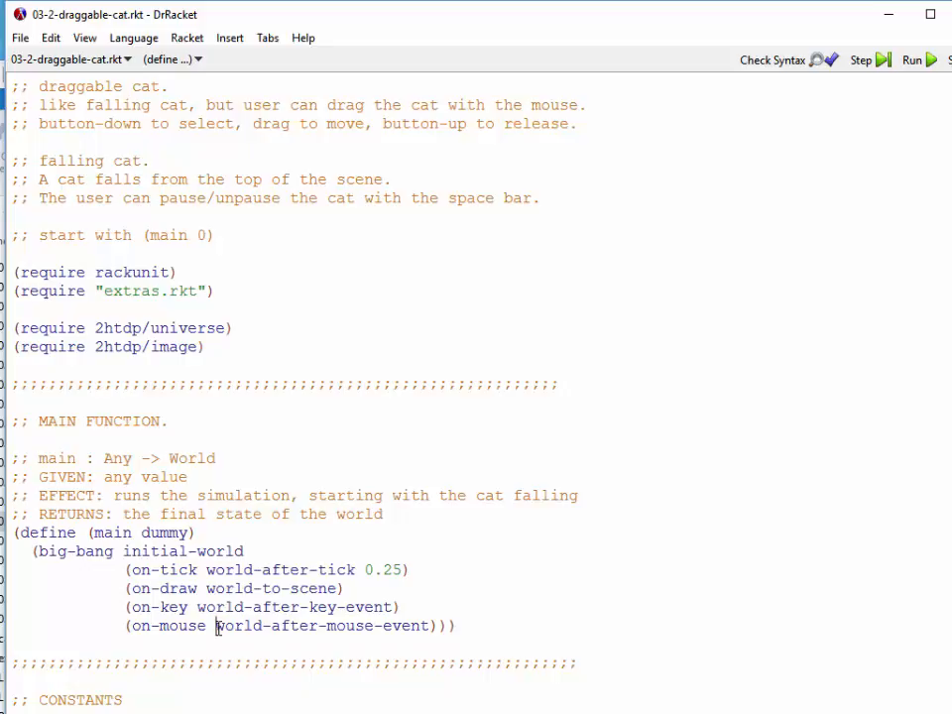
Complete the Cat data comment to read (make-cat Integer Integer Boolean).
scroll(down, 3)
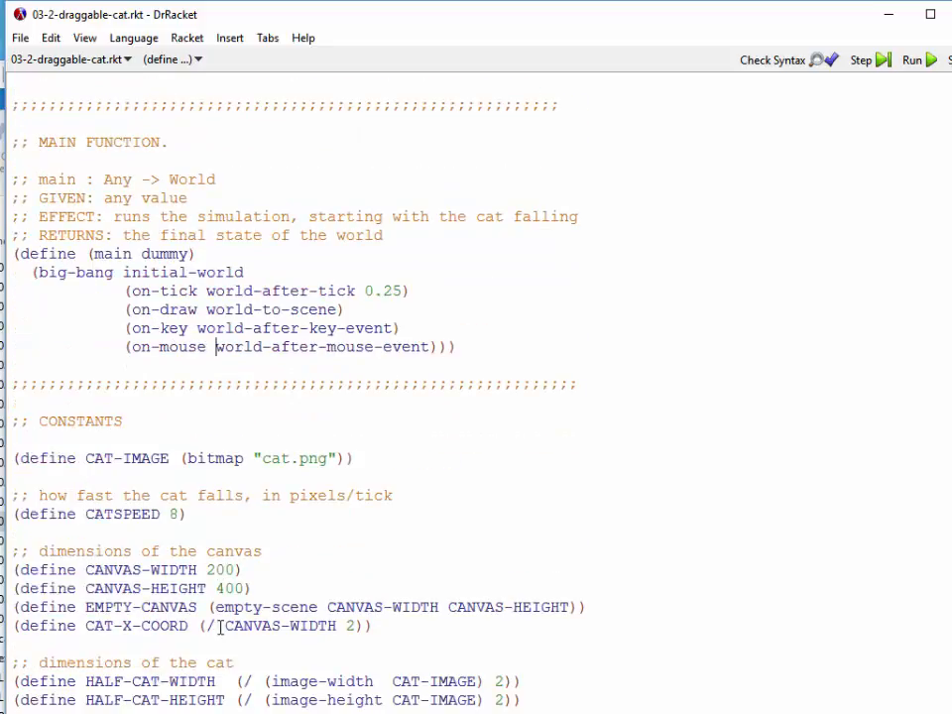
scroll(down, 3)
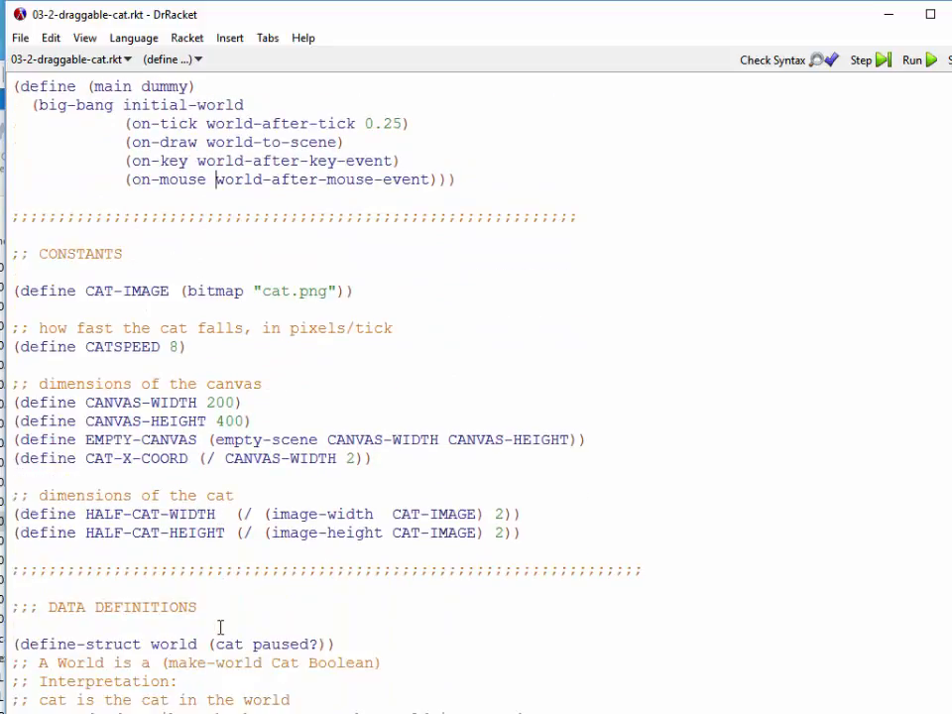
scroll(down, 3)
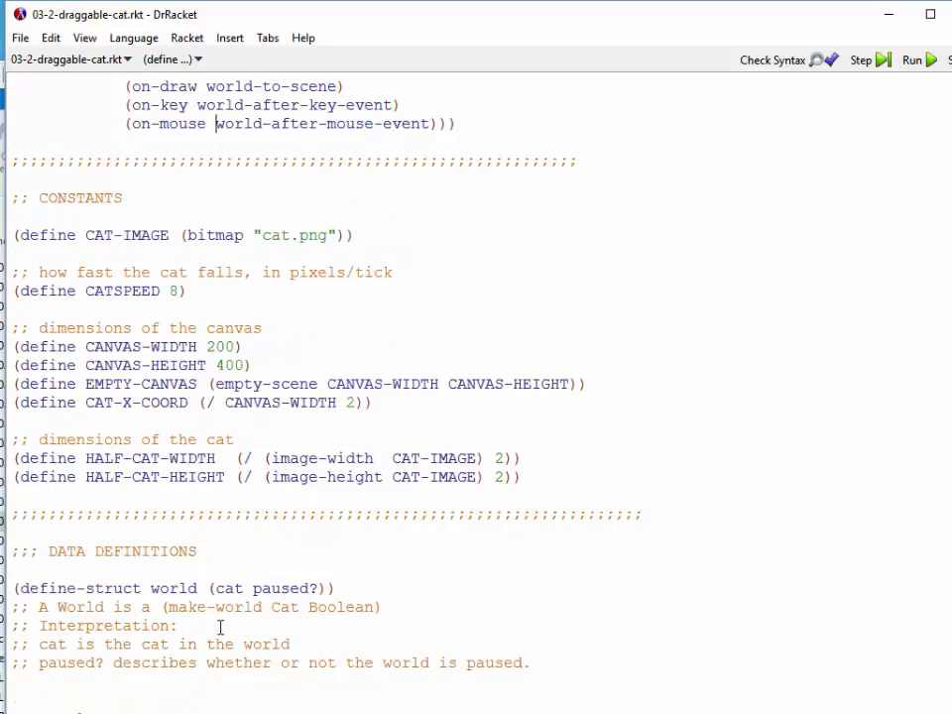
scroll(down, 3)
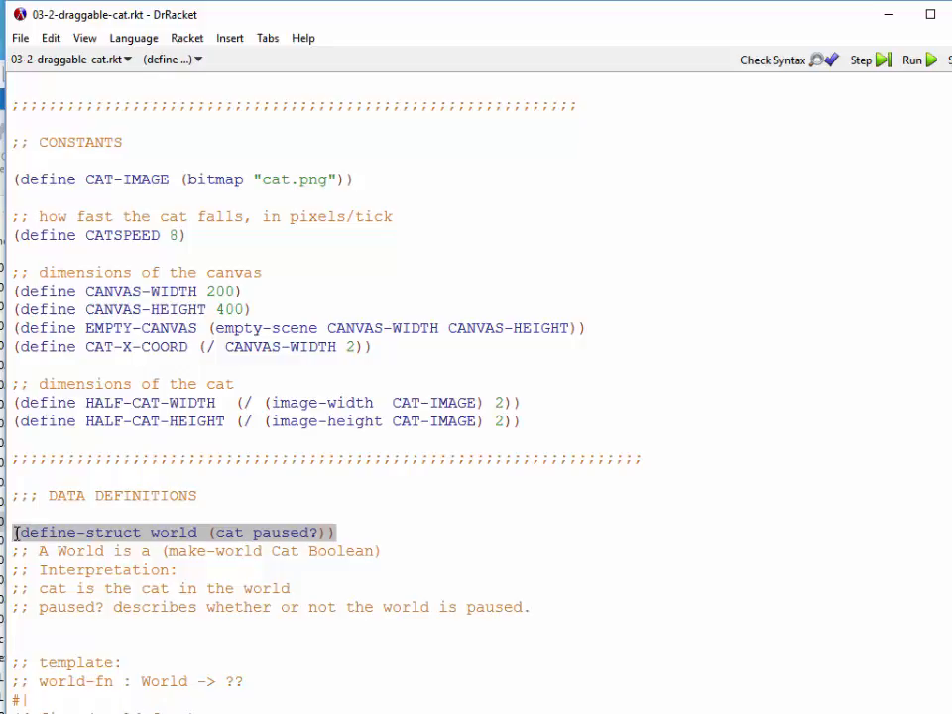
mouse_move(163, 551)
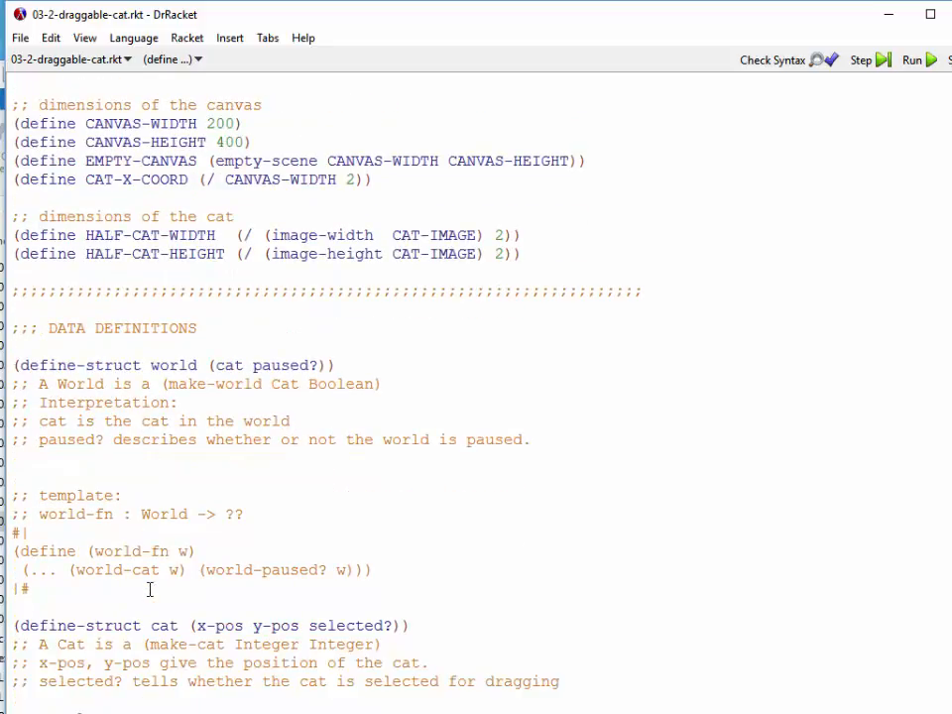
scroll(down, 3)
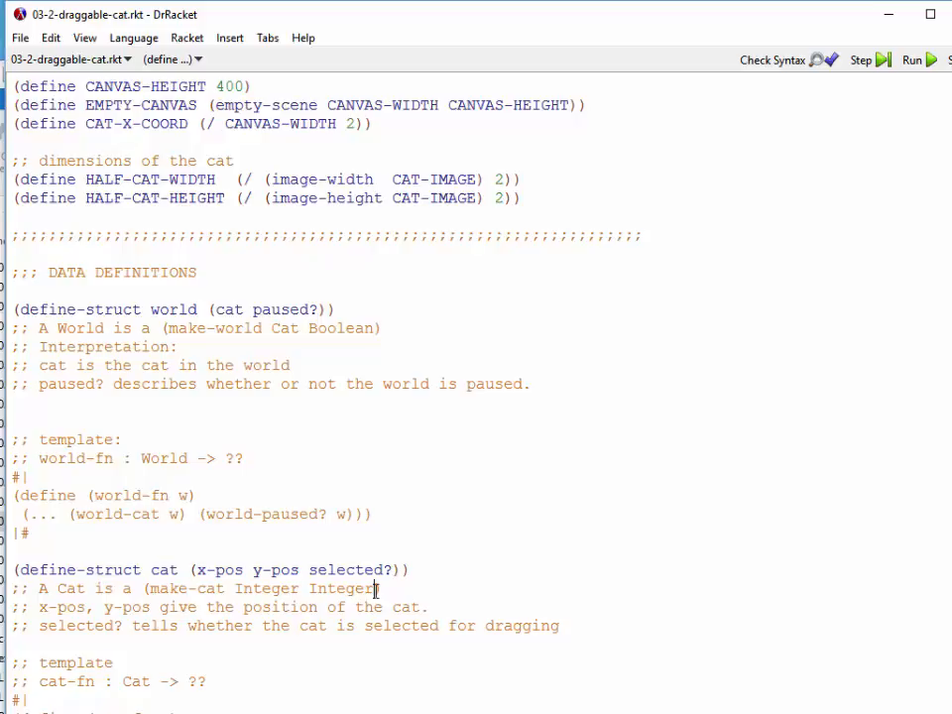
text(Boolean))
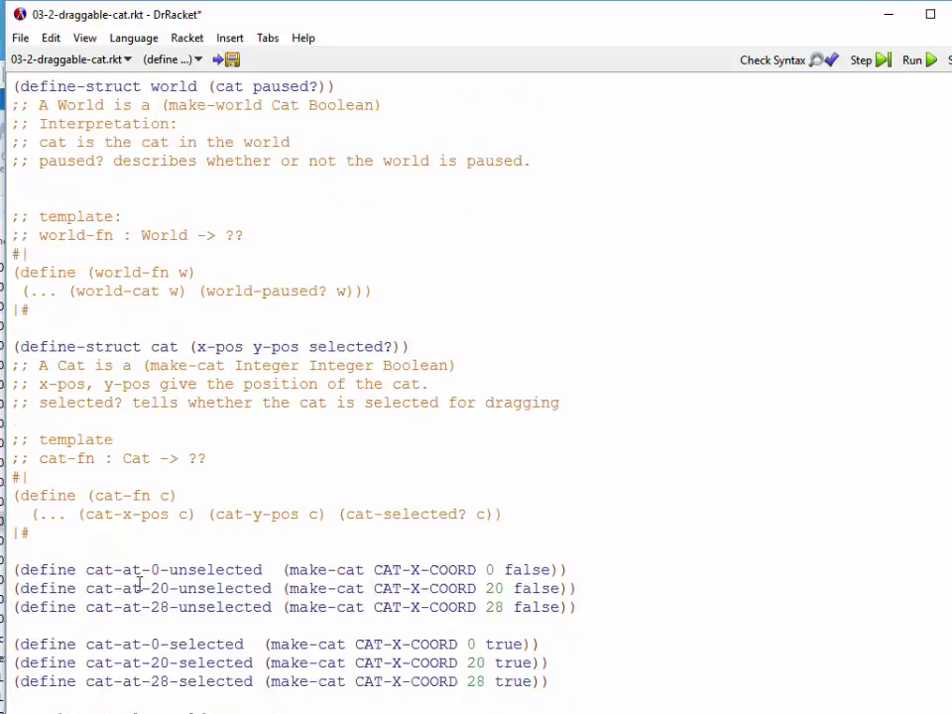
scroll(down, 3)
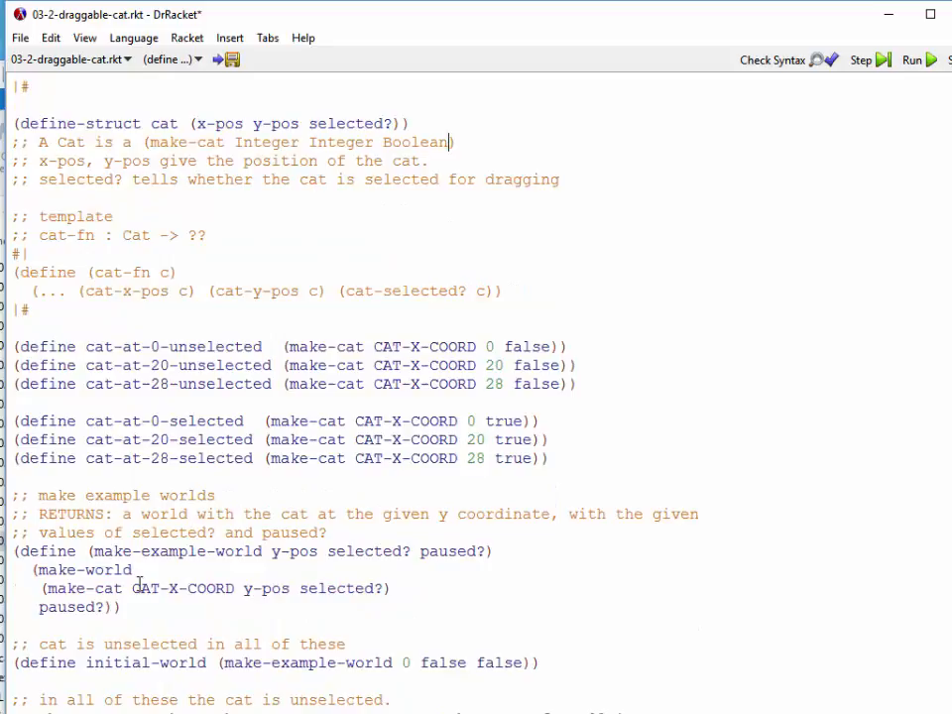
scroll(down, 3)
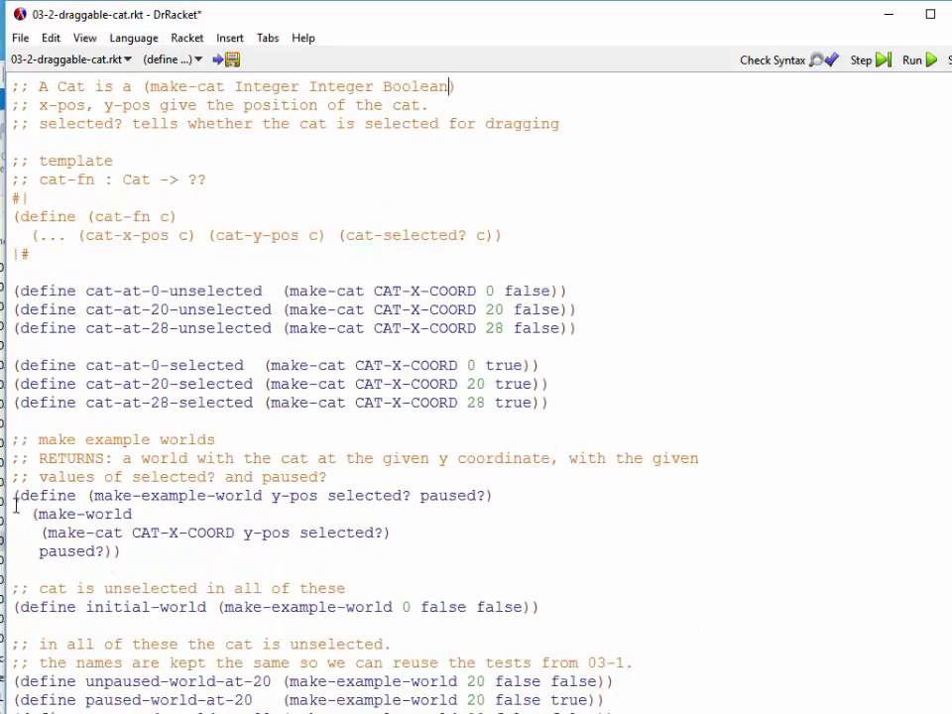
drag(16, 495, 121, 552)
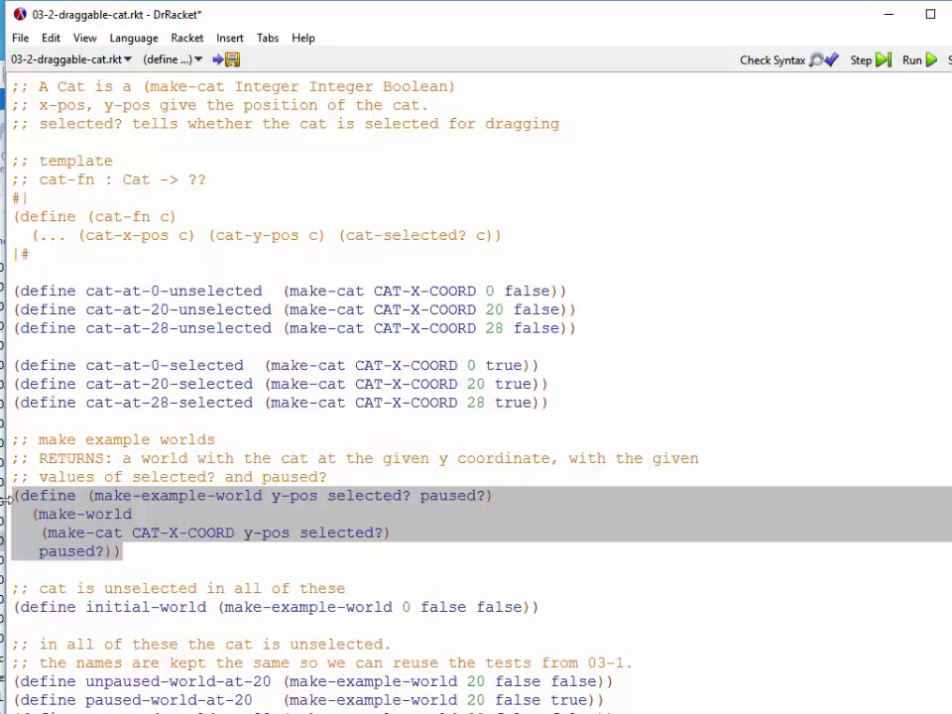
scroll(down, 3)
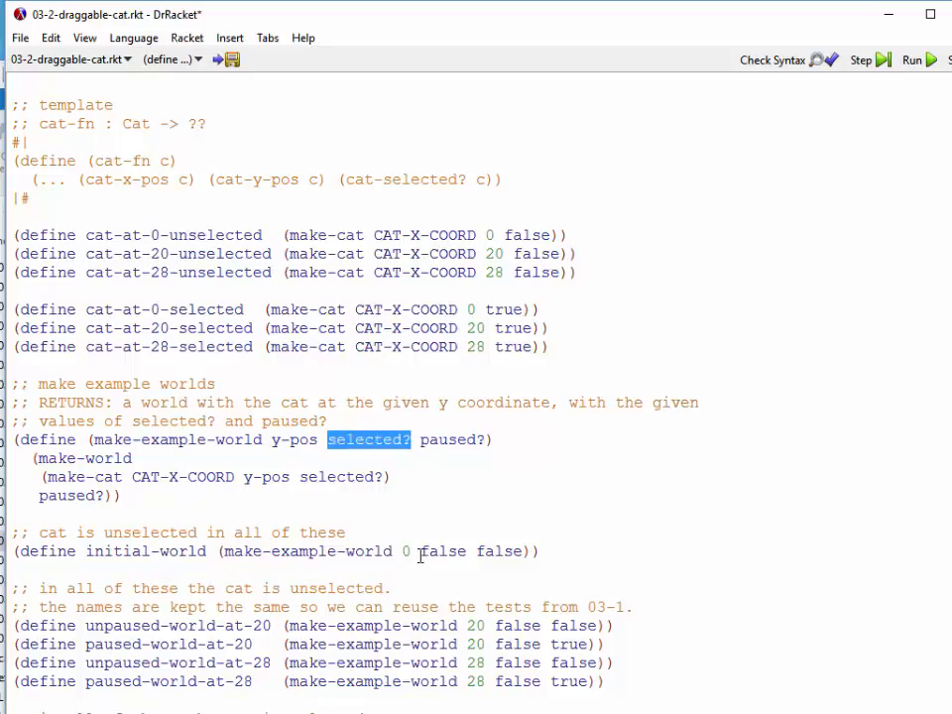
double_click(442, 551)
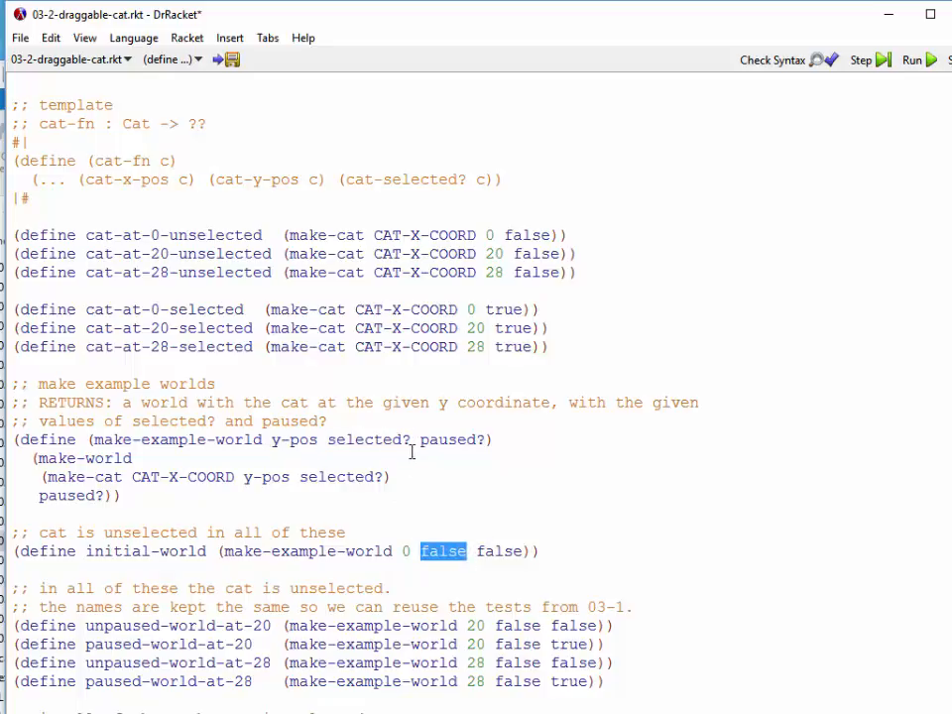
click(420, 440)
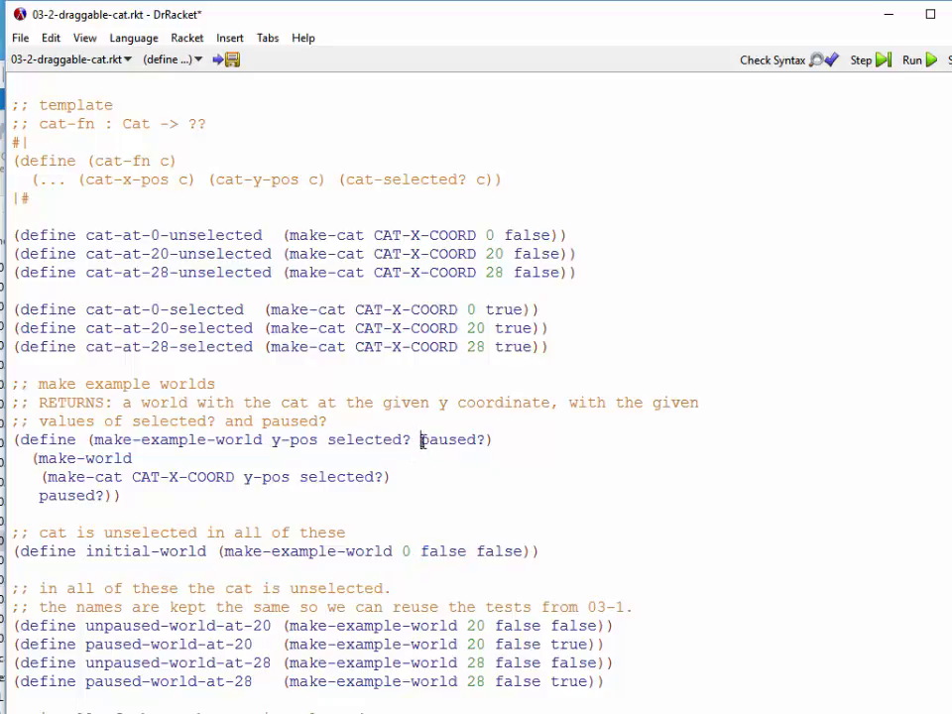
double_click(453, 440)
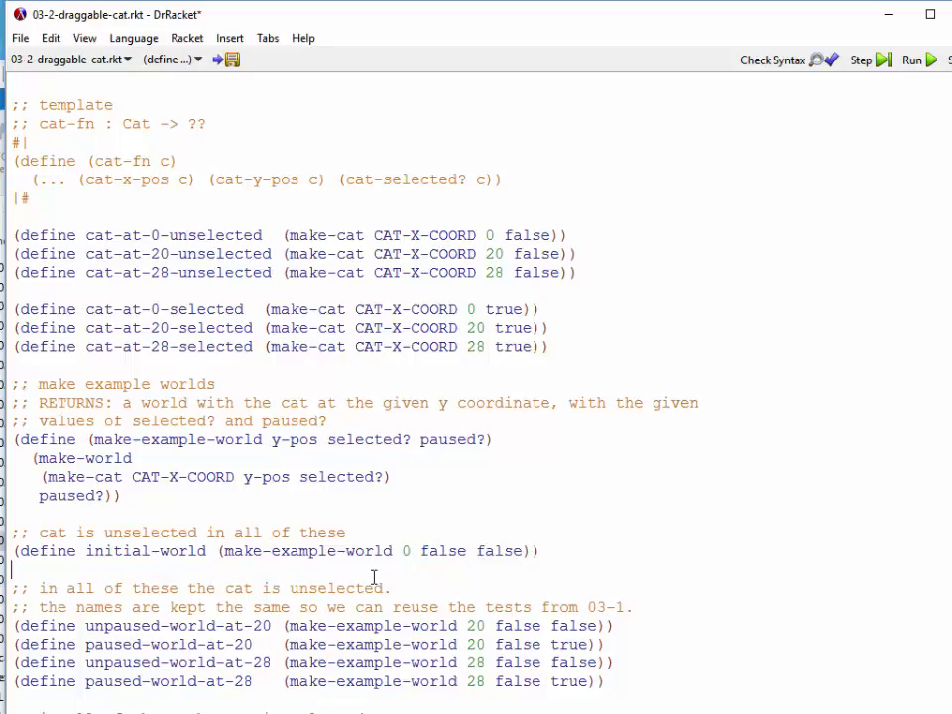
scroll(down, 3)
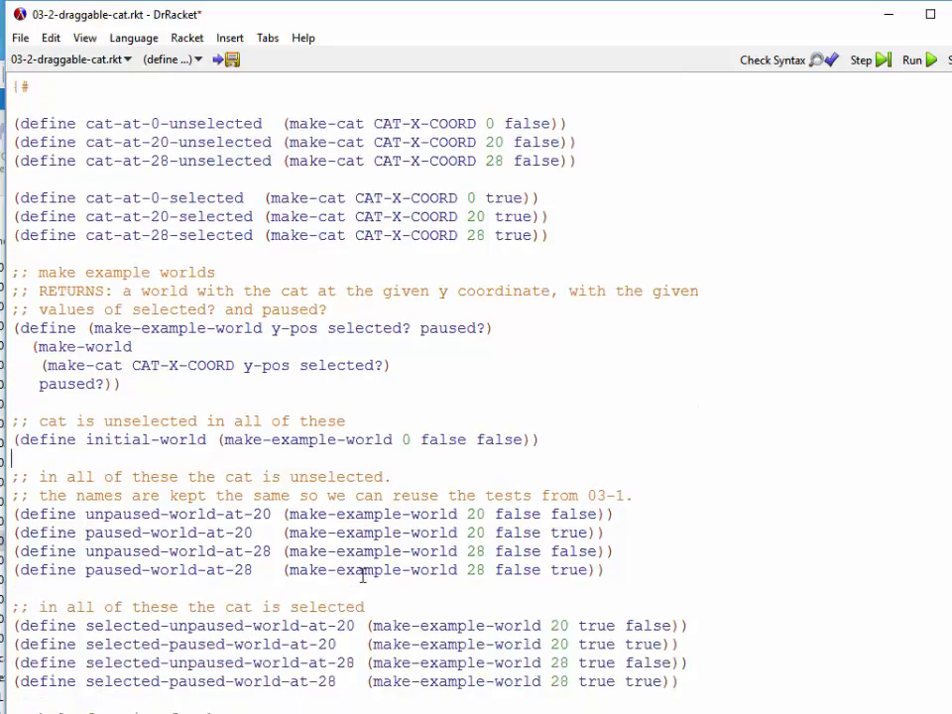
scroll(down, 3)
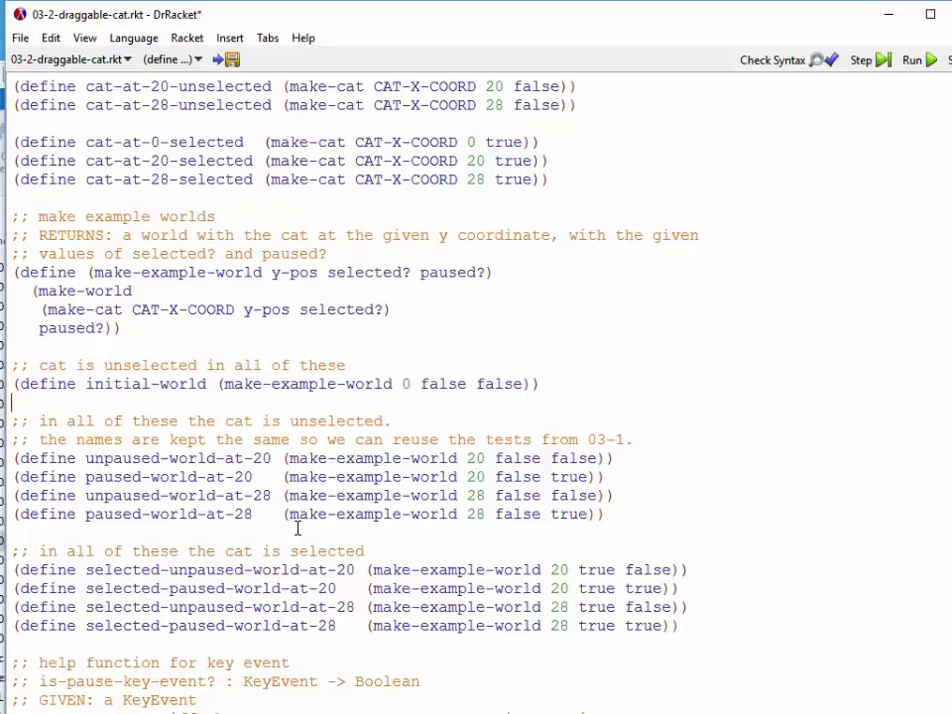
click(273, 458)
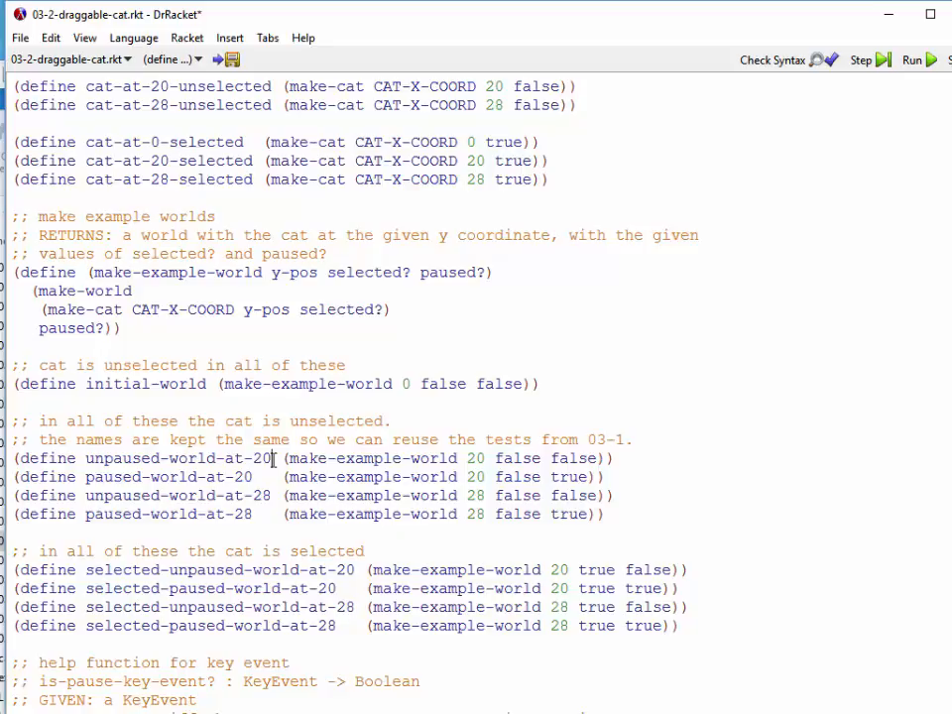
scroll(down, 3)
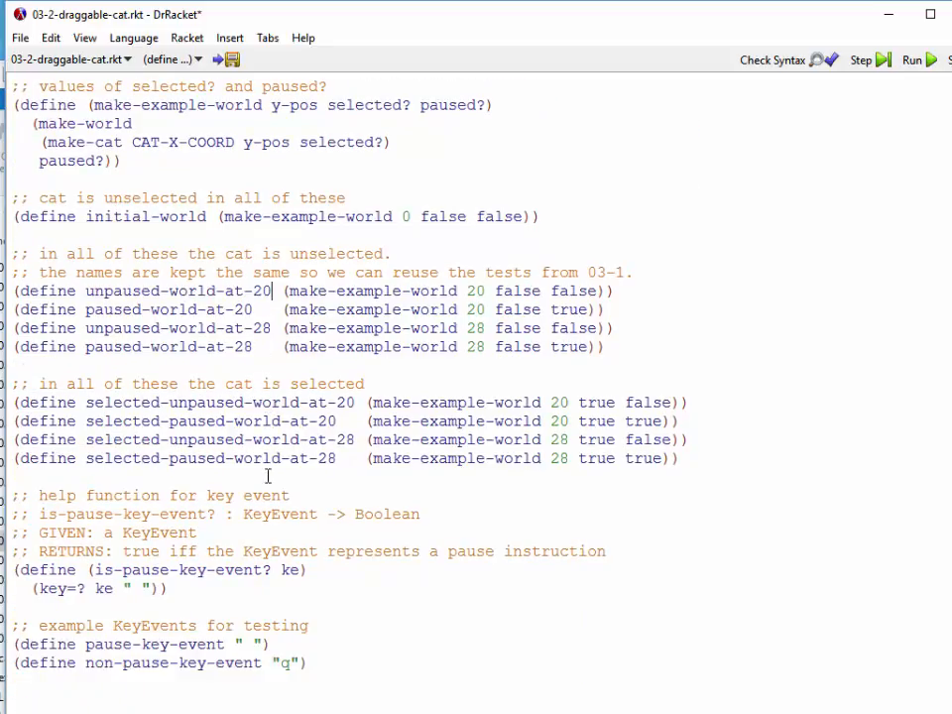
scroll(down, 3)
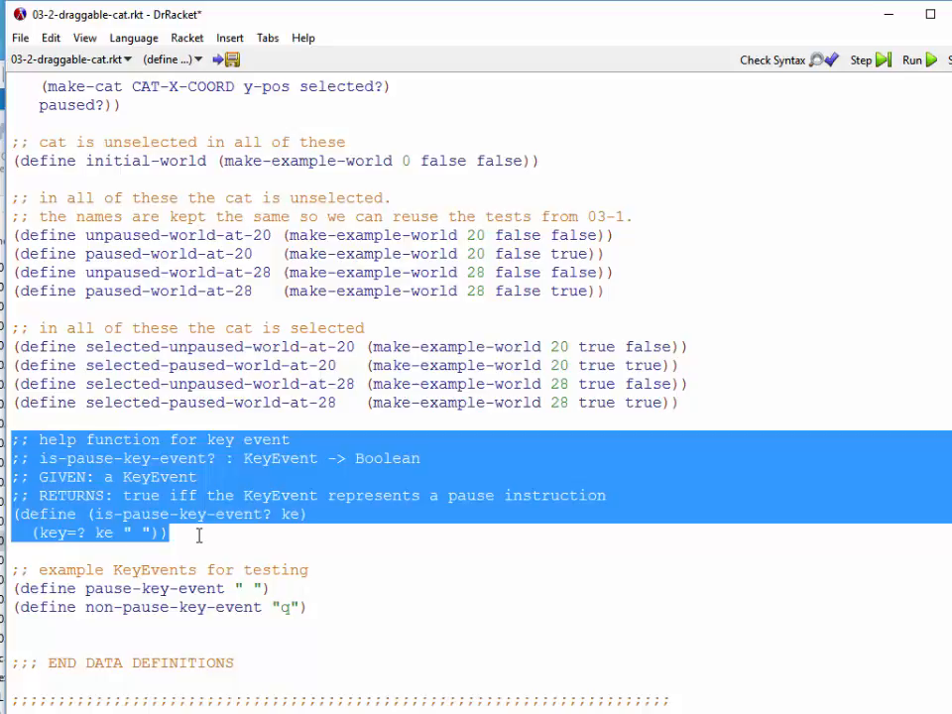
scroll(down, 3)
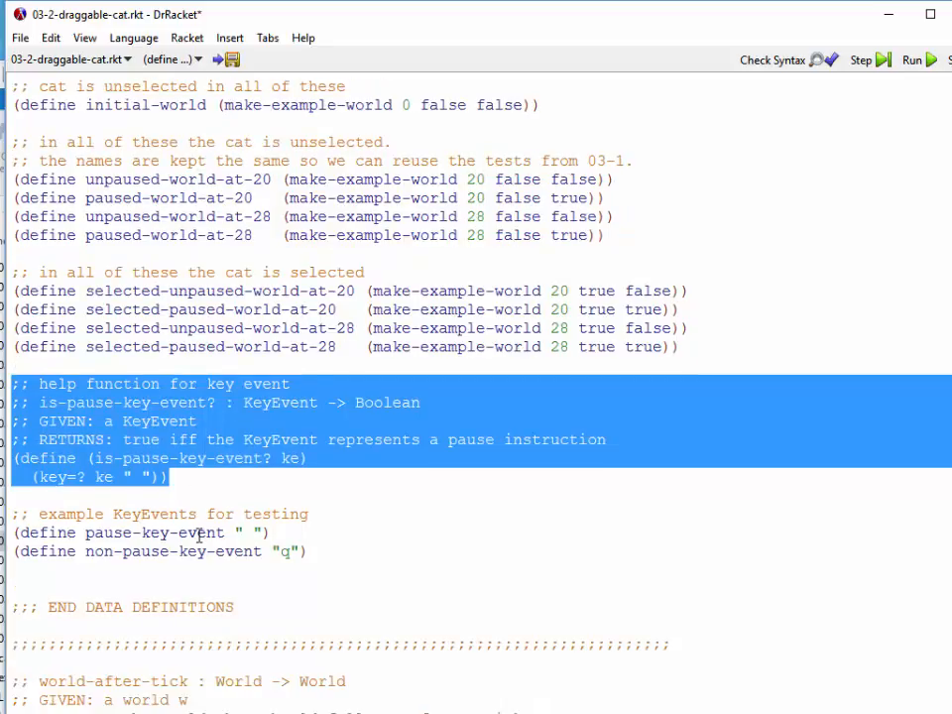
scroll(down, 3)
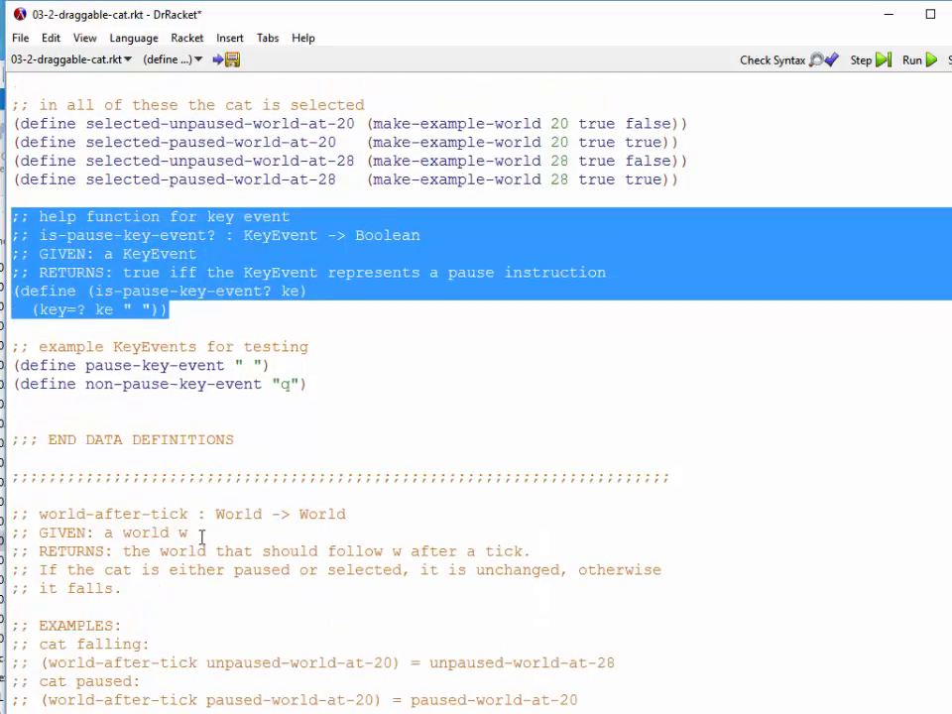
Review world-after-tick's bare paused? test and cat-after-tick's selected? test.
scroll(down, 3)
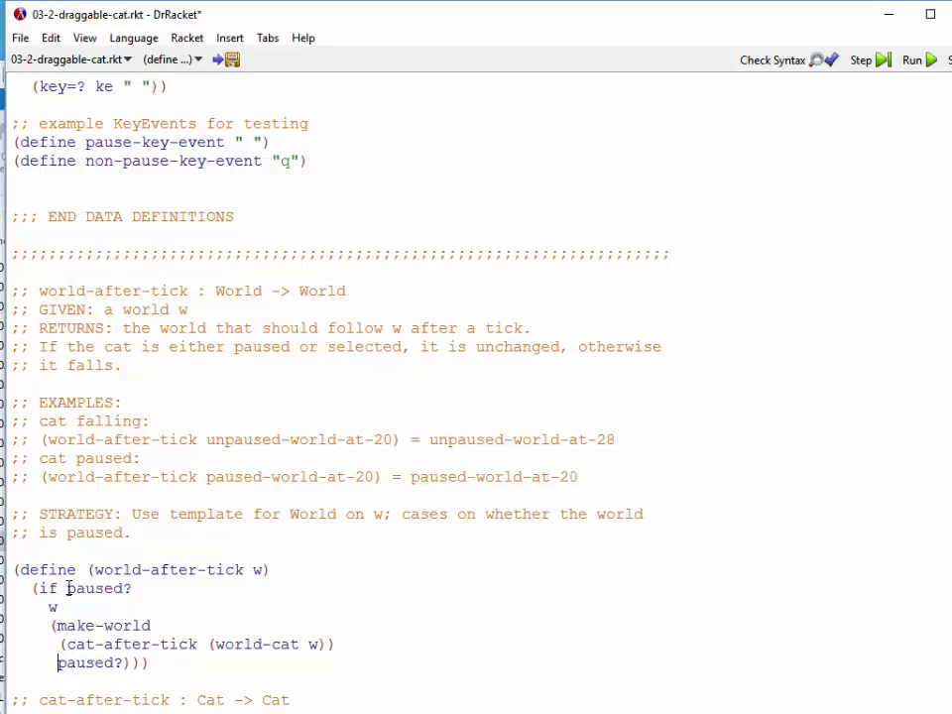
double_click(99, 587)
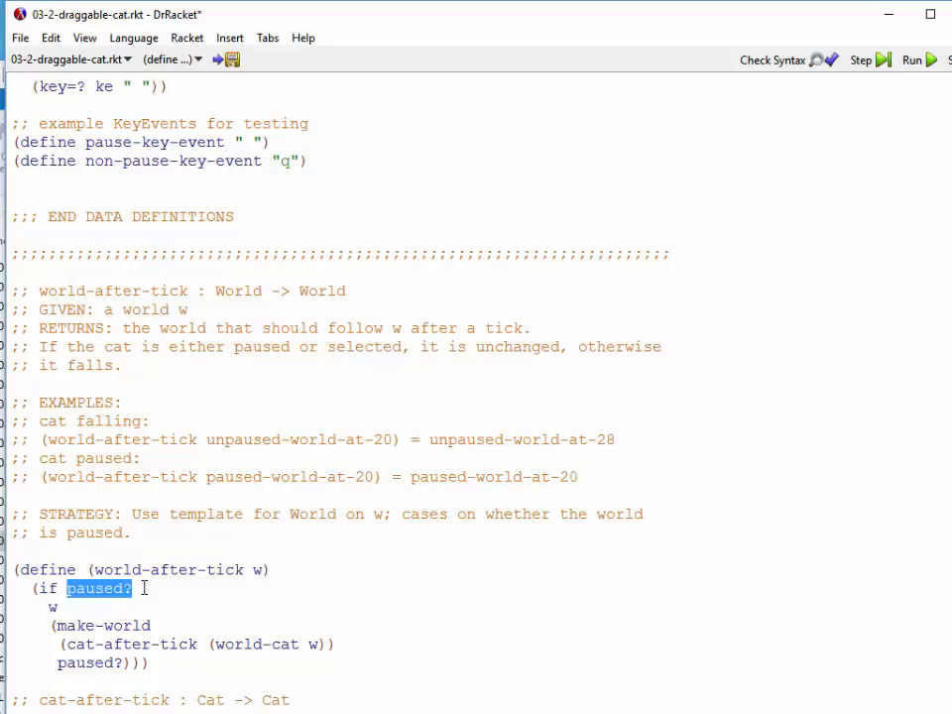
mouse_move(254, 568)
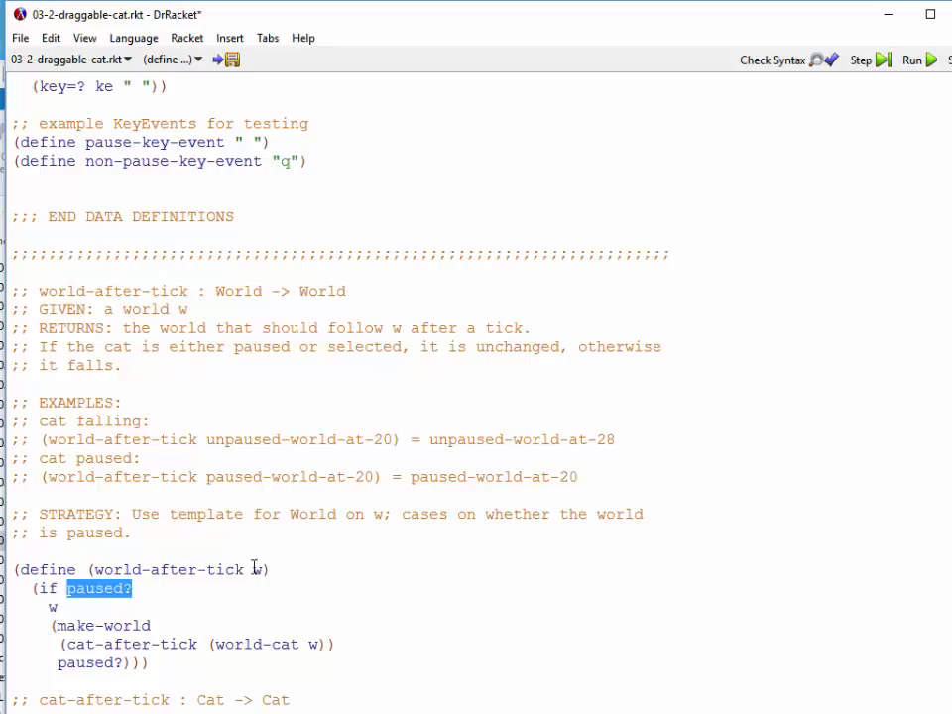
click(254, 570)
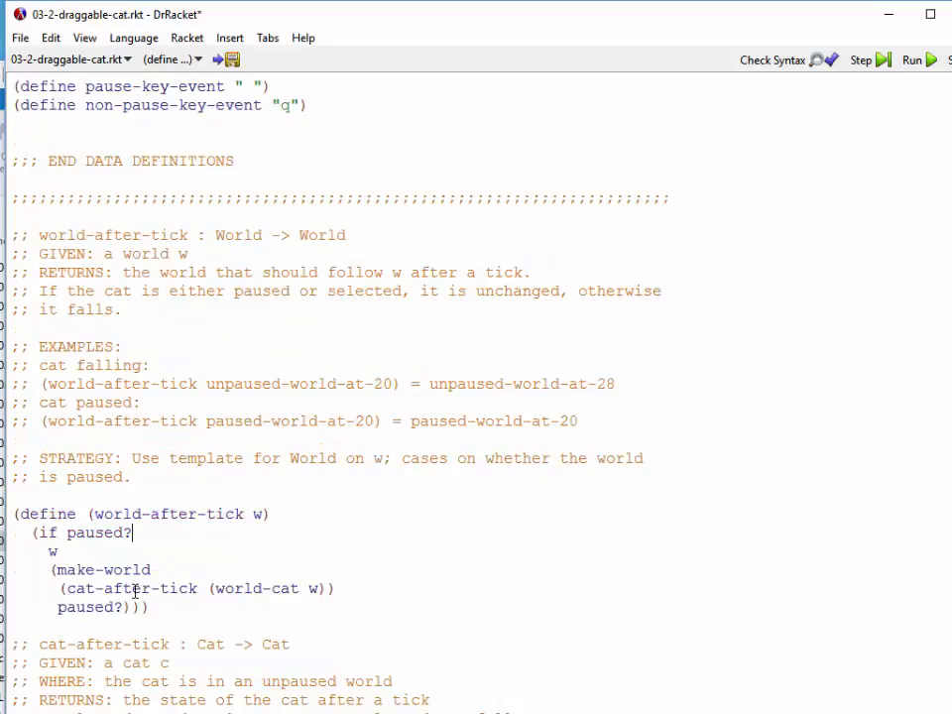
scroll(down, 3)
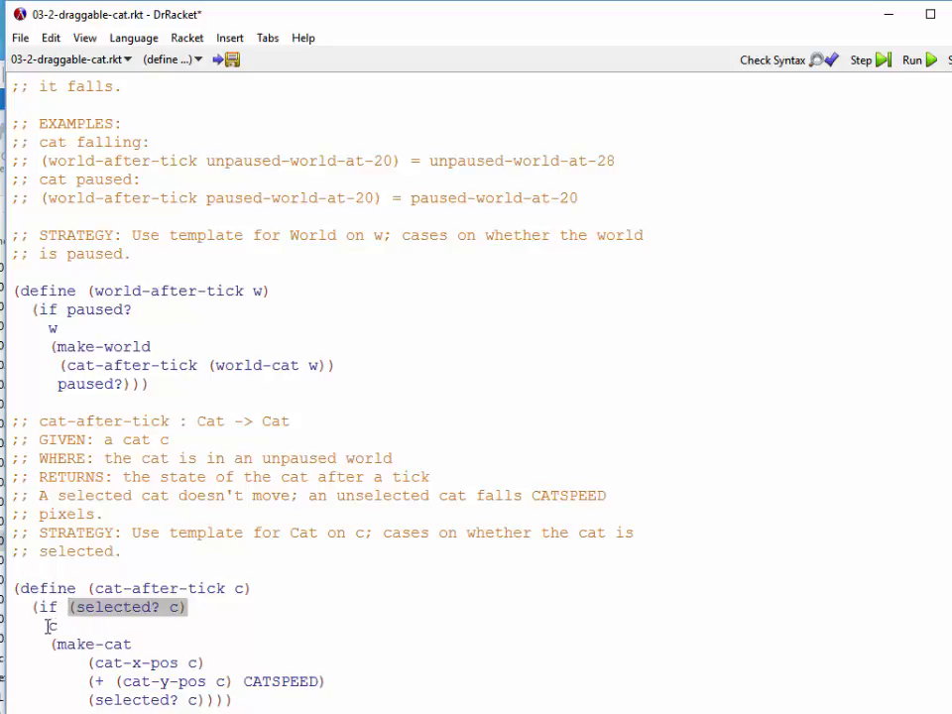
double_click(129, 606)
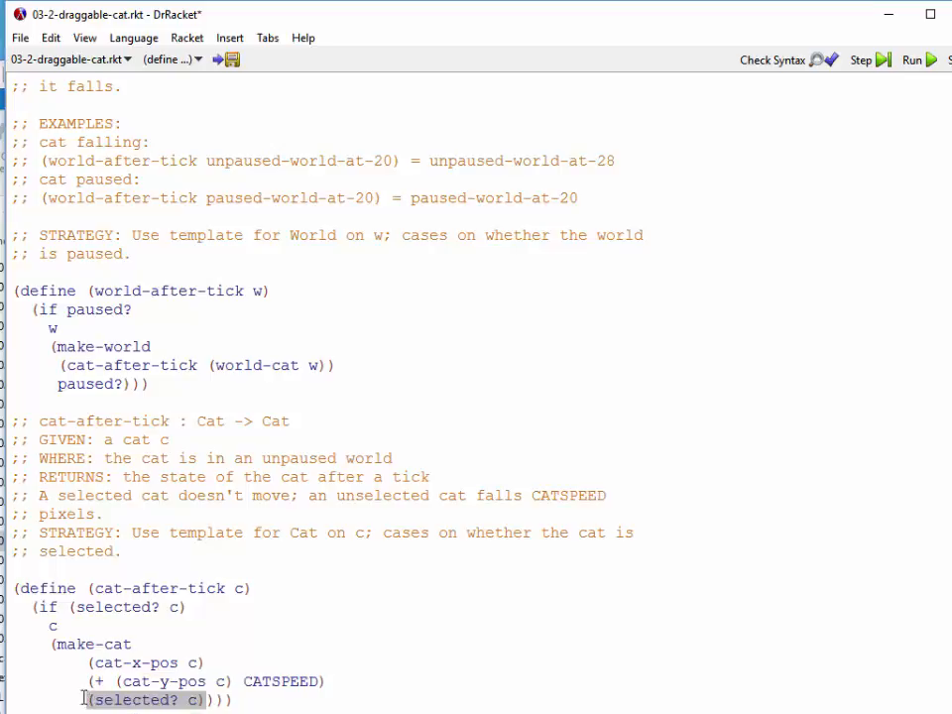
Scroll past the tick tests through world-to-scene, place-cat-image and the image-at-20 tests.
scroll(down, 3)
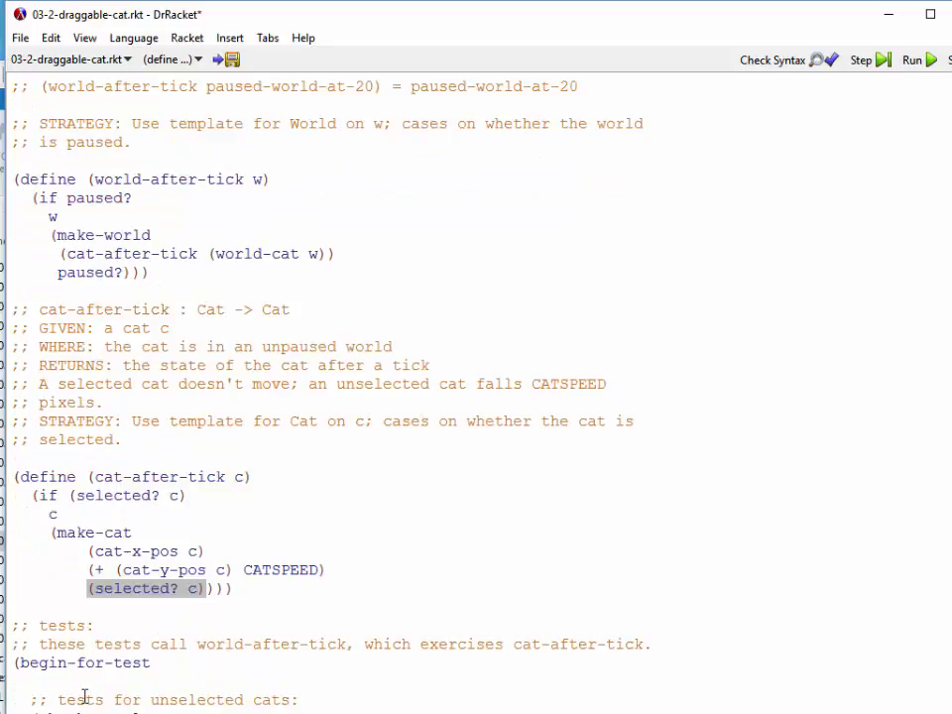
scroll(down, 3)
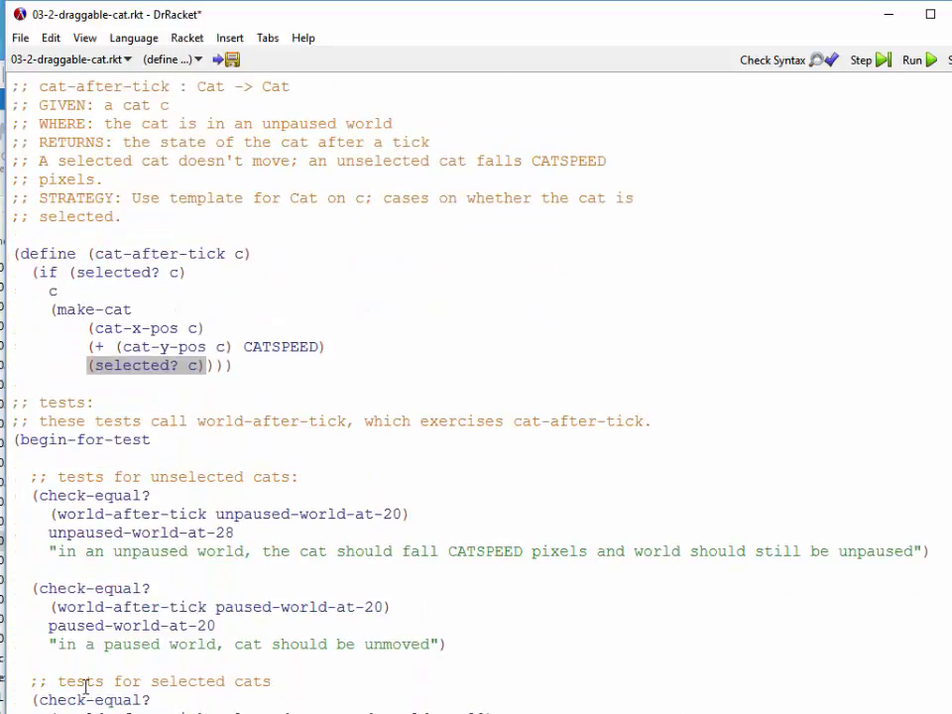
scroll(down, 3)
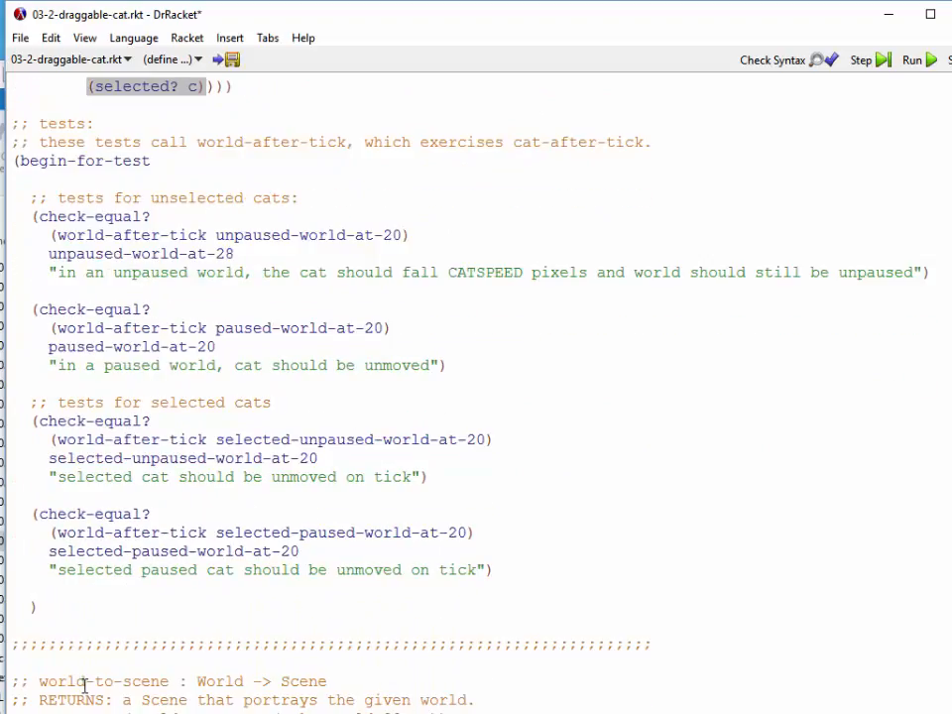
scroll(down, 3)
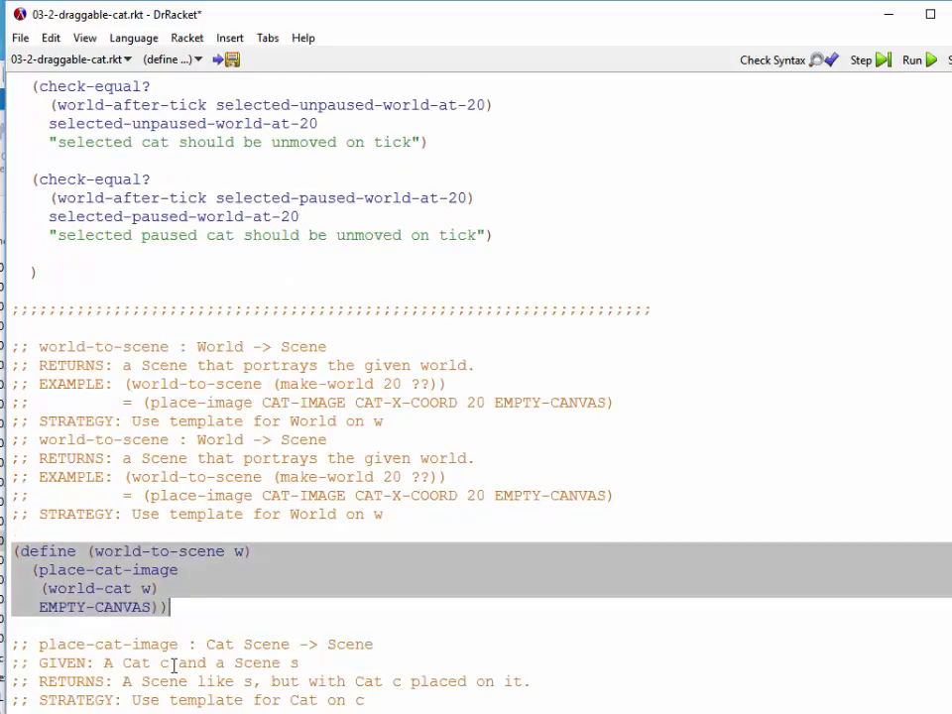
scroll(down, 3)
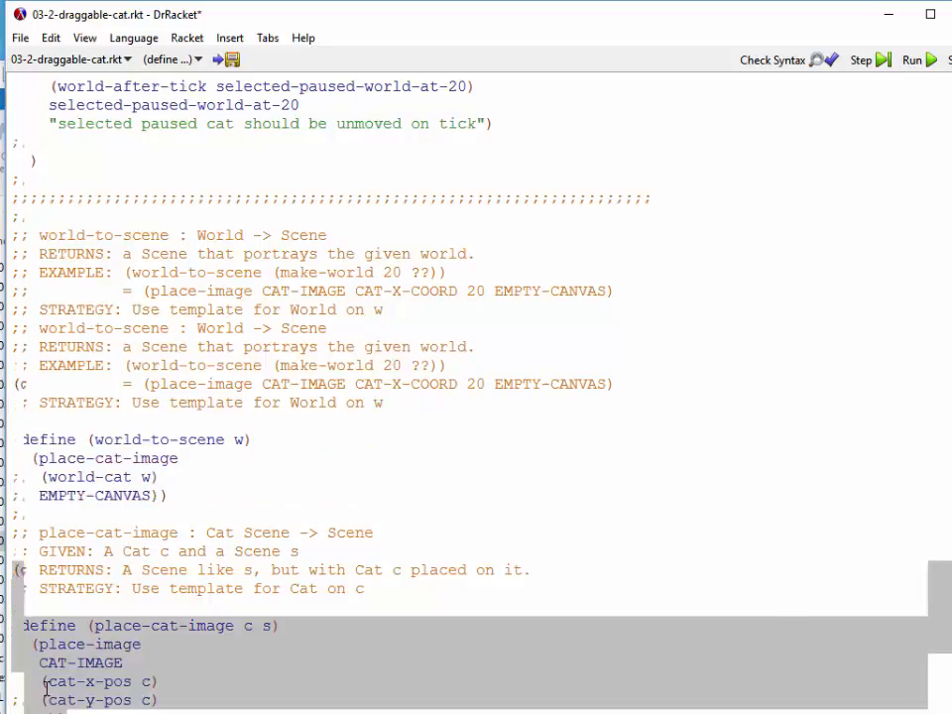
scroll(down, 3)
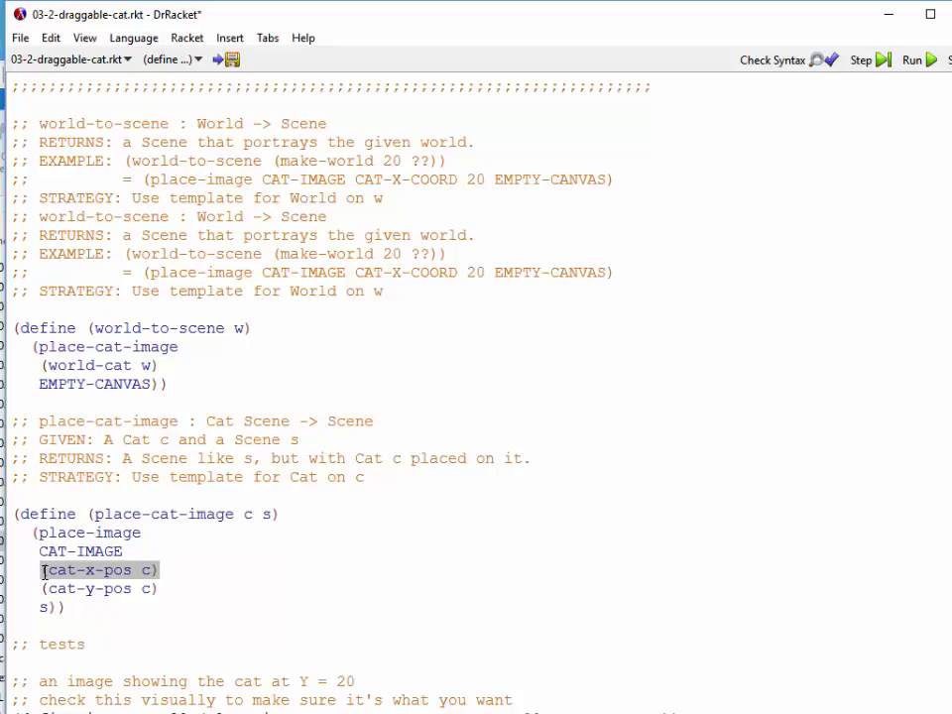
scroll(down, 3)
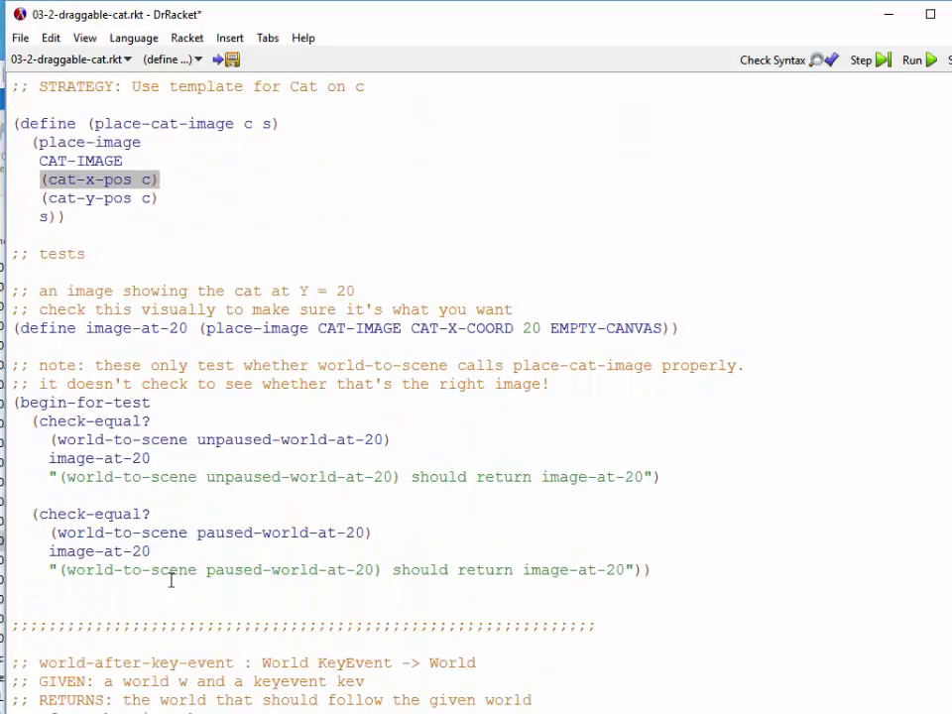
scroll(down, 3)
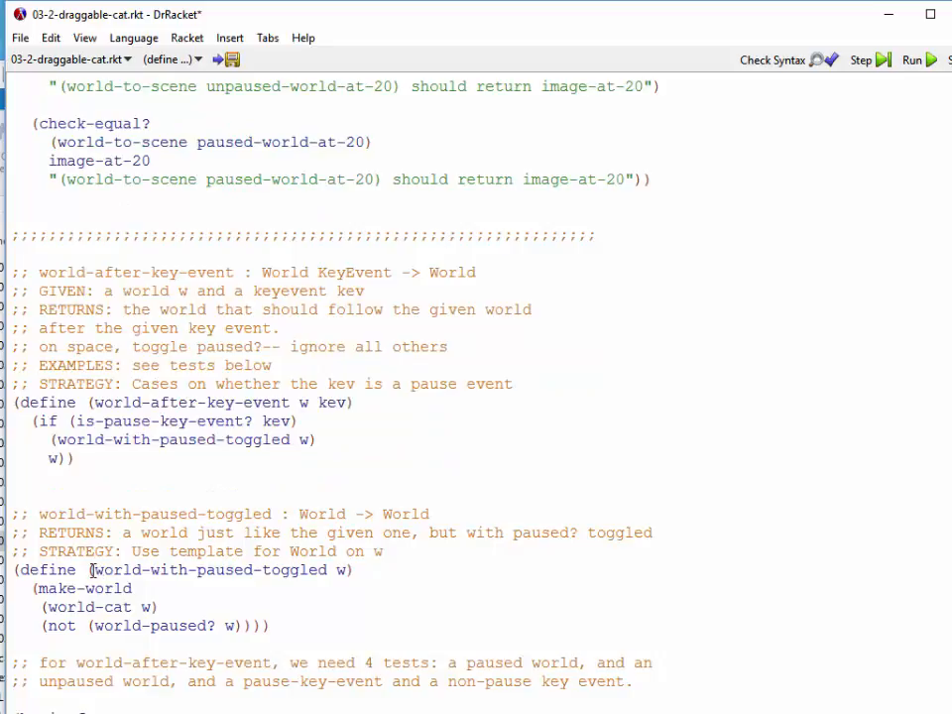
Point out (world-cat w) in the paused-toggling helper and move down to its begin-for-test block.
double_click(198, 569)
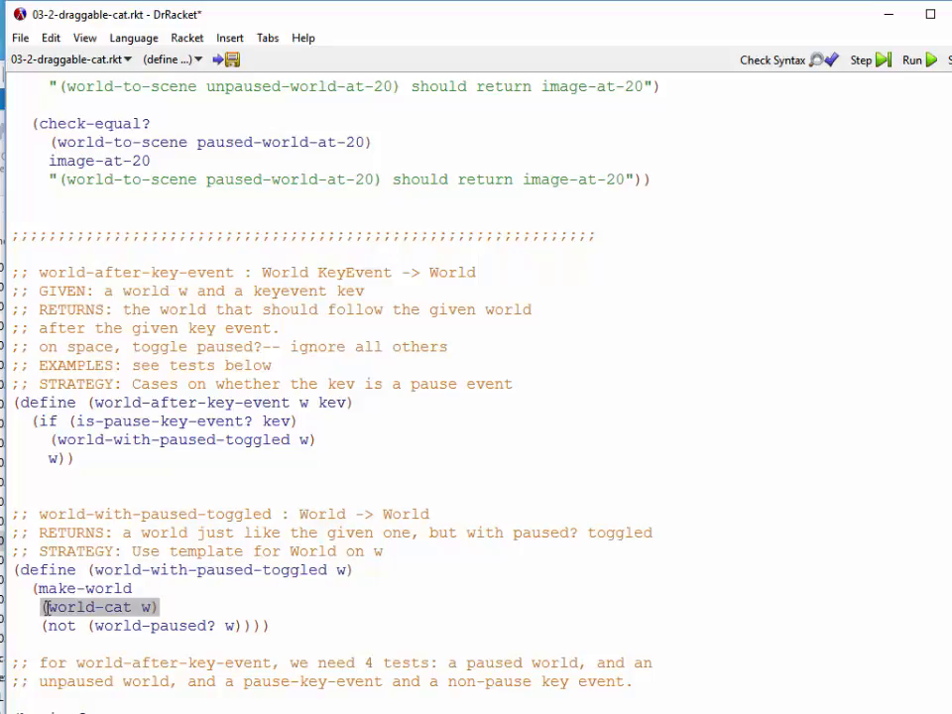
mouse_move(154, 593)
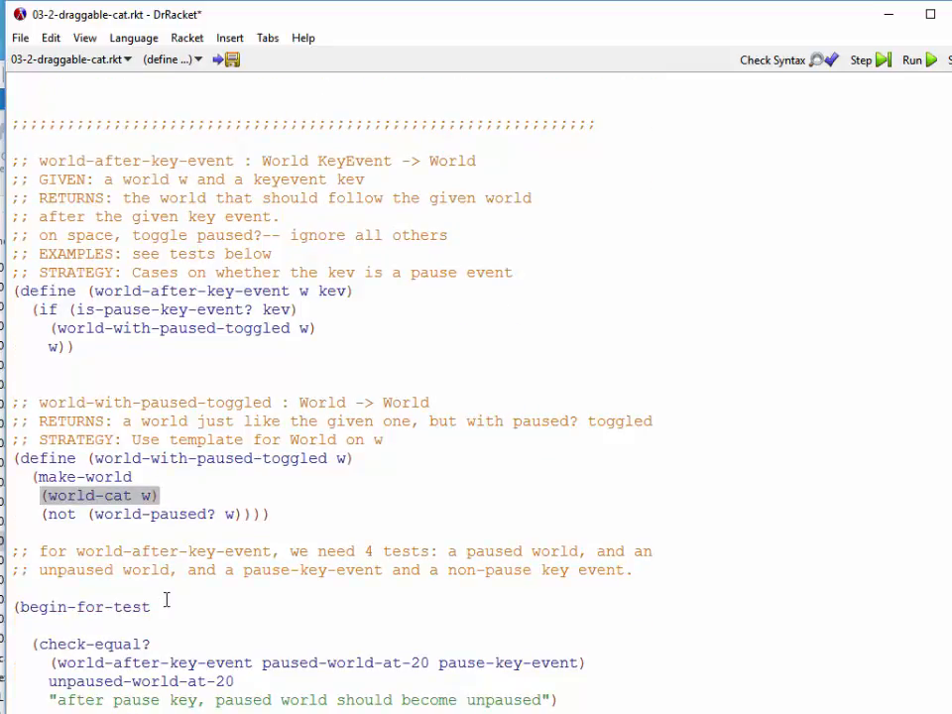
scroll(down, 3)
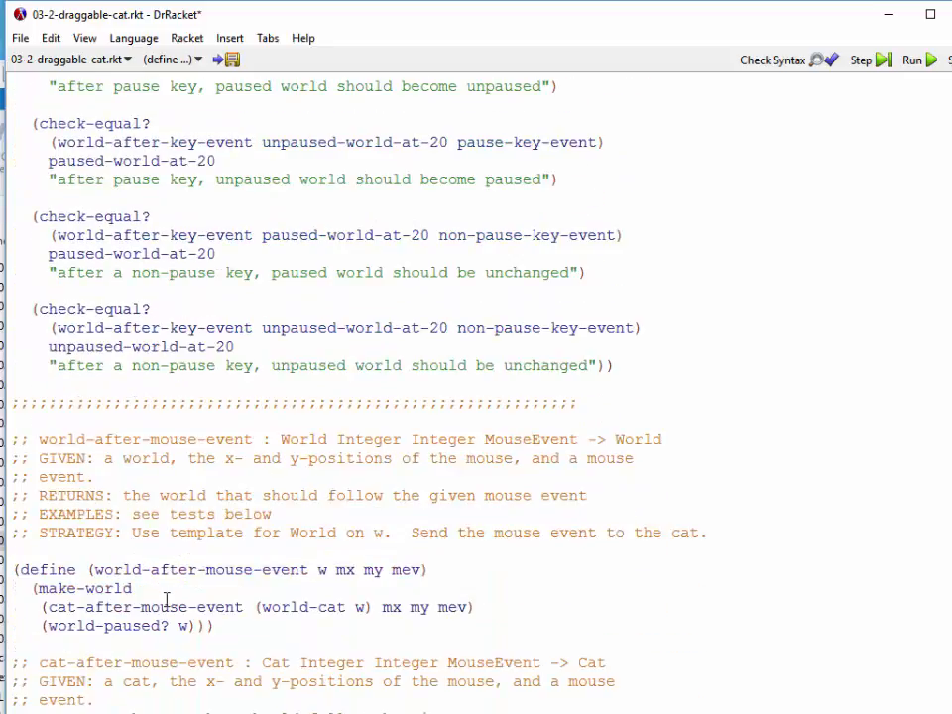
Review world-after-mouse-event forwarding mouse events to the cat, highlighting its dispatch lines.
scroll(down, 3)
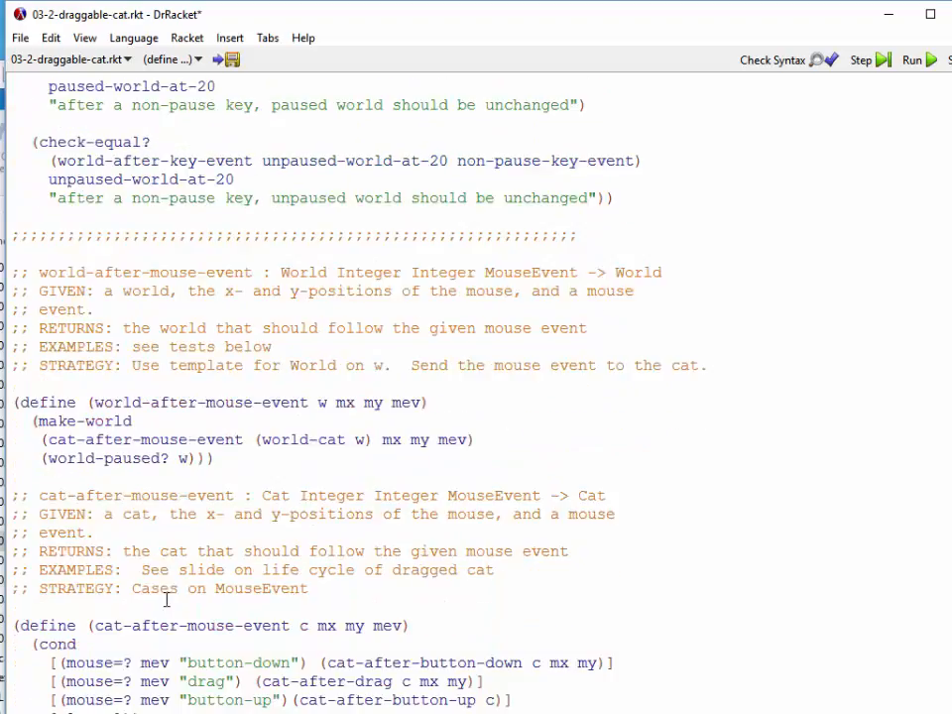
scroll(down, 3)
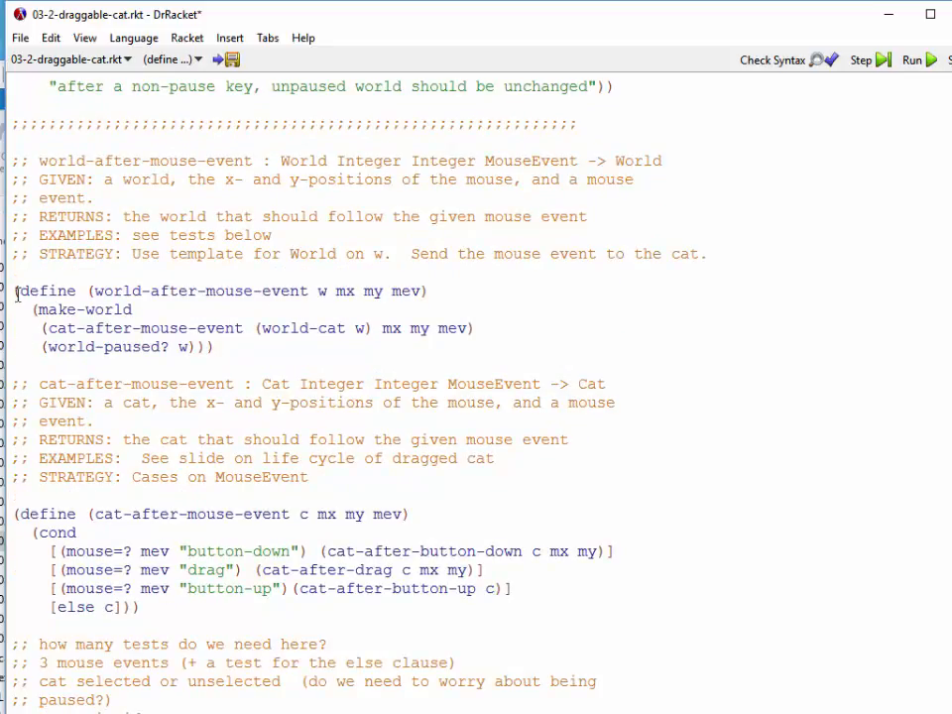
drag(16, 289, 214, 345)
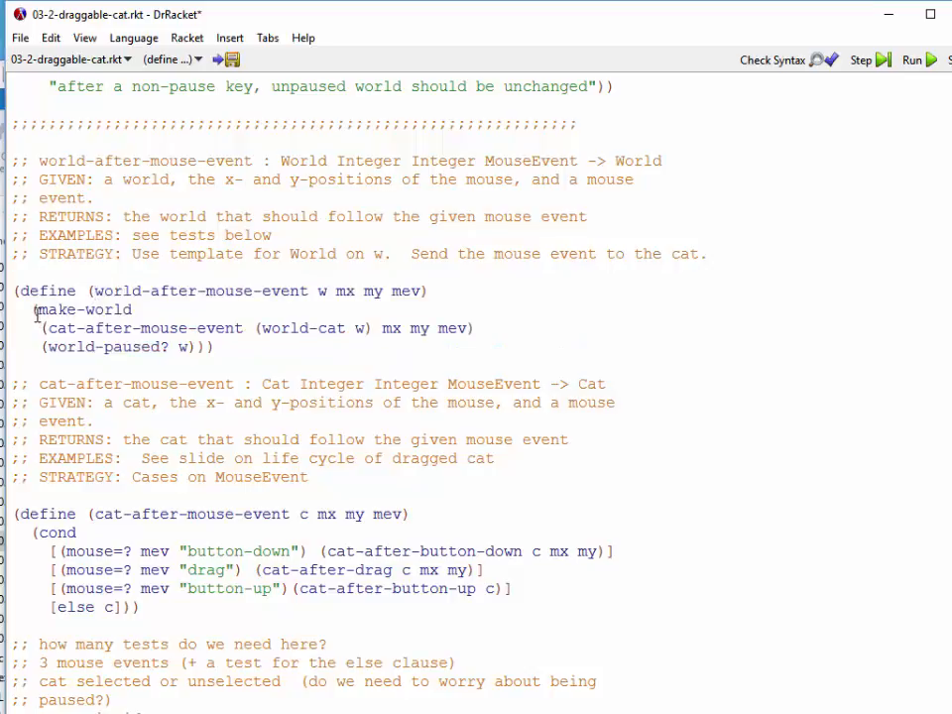
drag(34, 309, 195, 345)
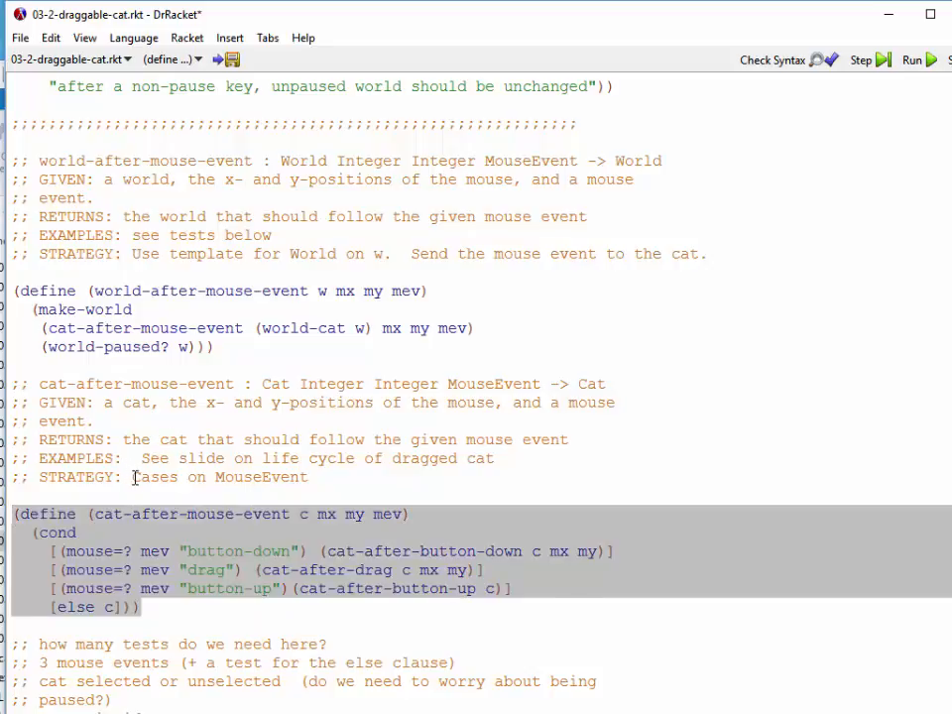
click(131, 476)
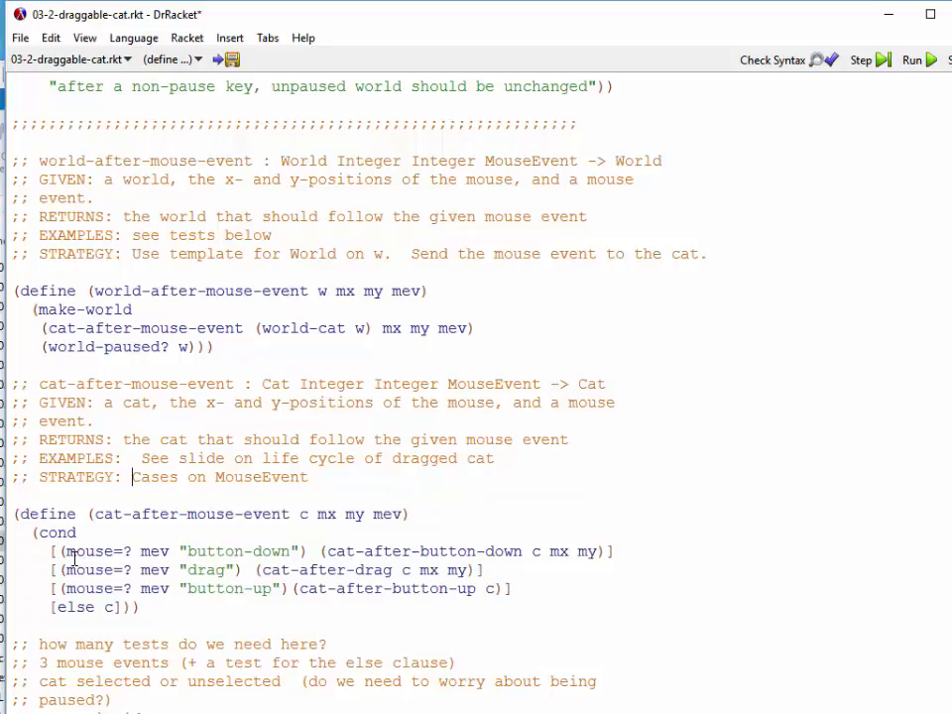
scroll(down, 3)
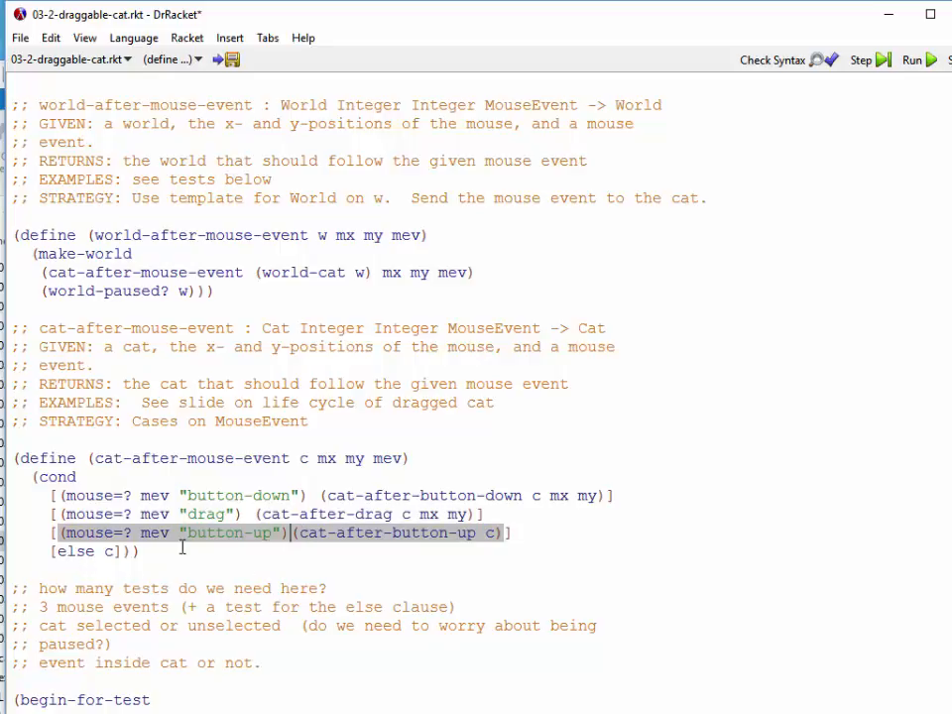
mouse_move(177, 559)
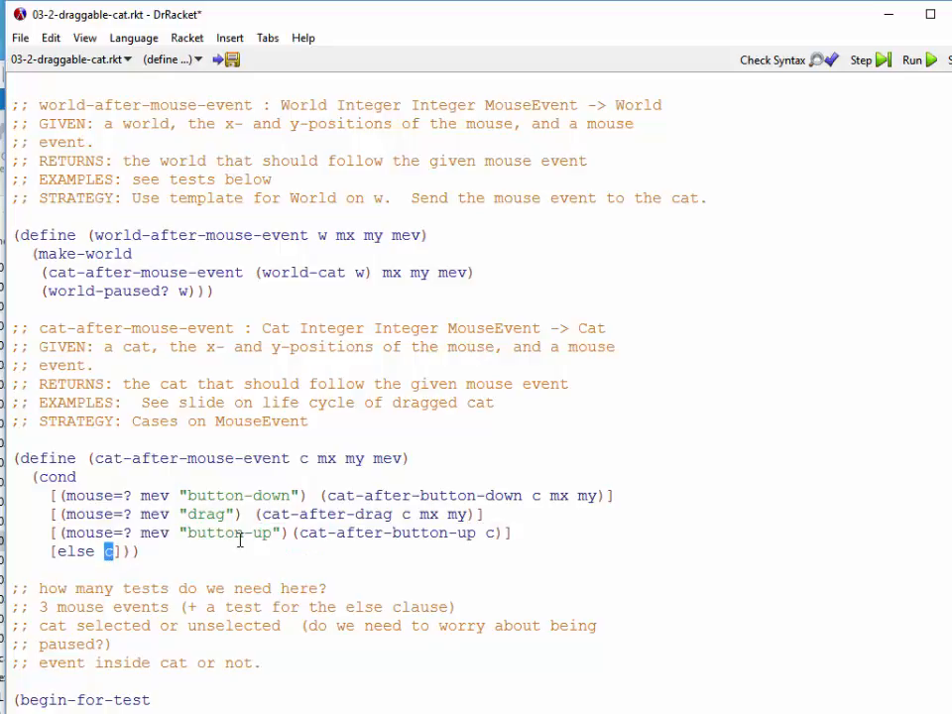
Walk through cat-after-mouse-event's button-down, drag and else cases and their check-equal? tests.
scroll(down, 3)
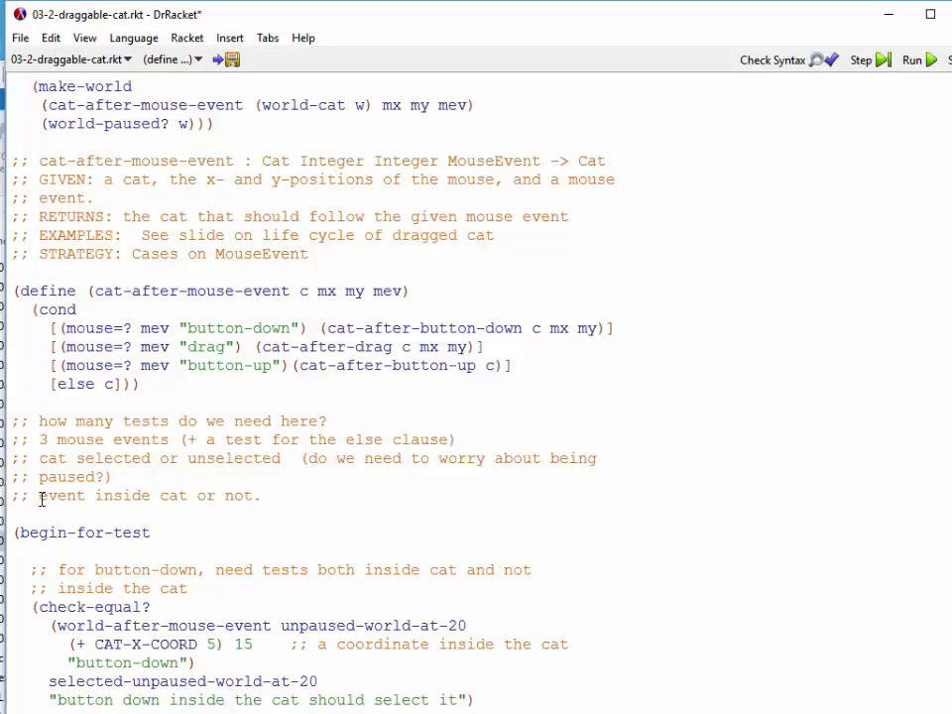
mouse_move(353, 365)
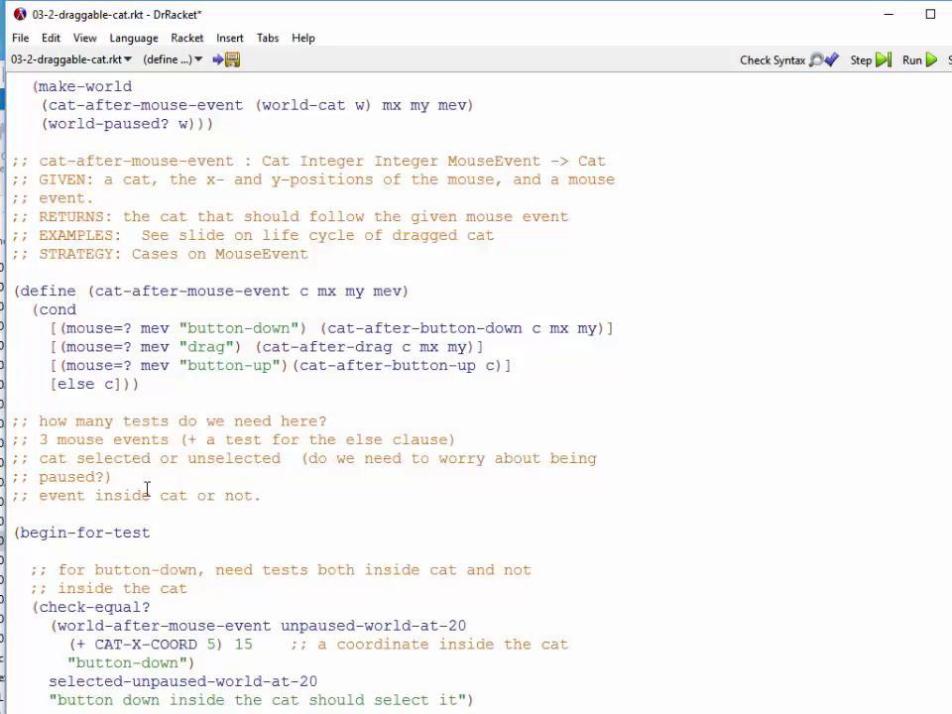
mouse_move(311, 498)
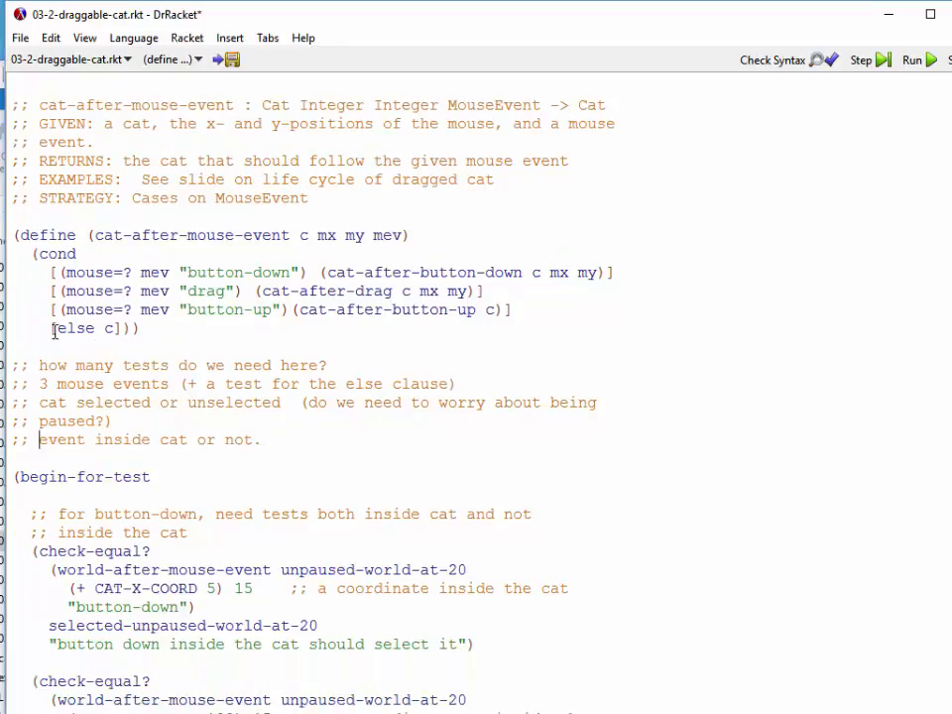
double_click(76, 329)
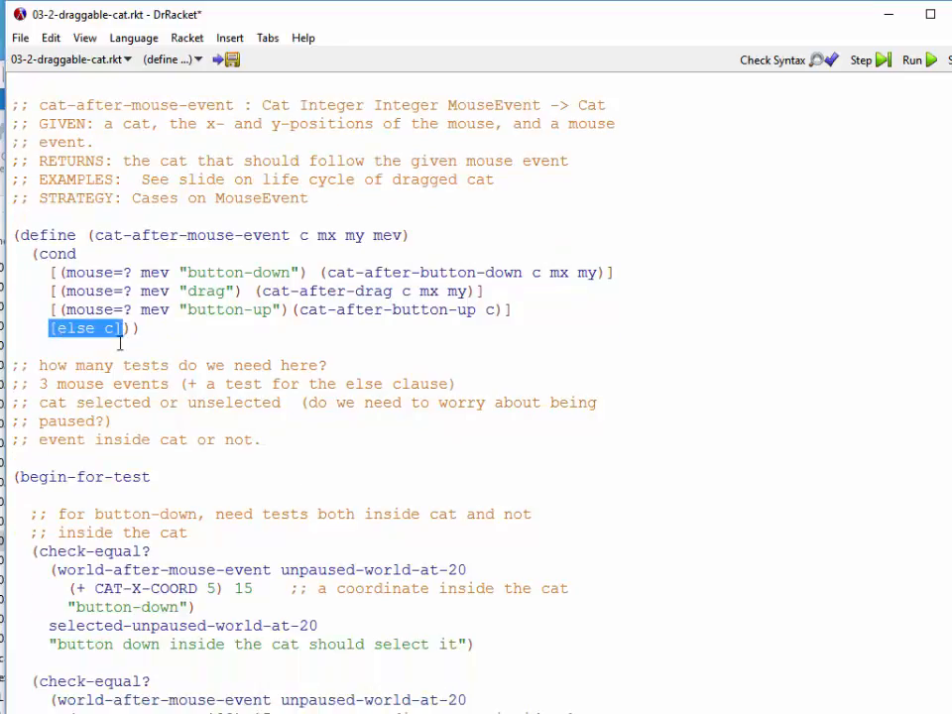
scroll(down, 3)
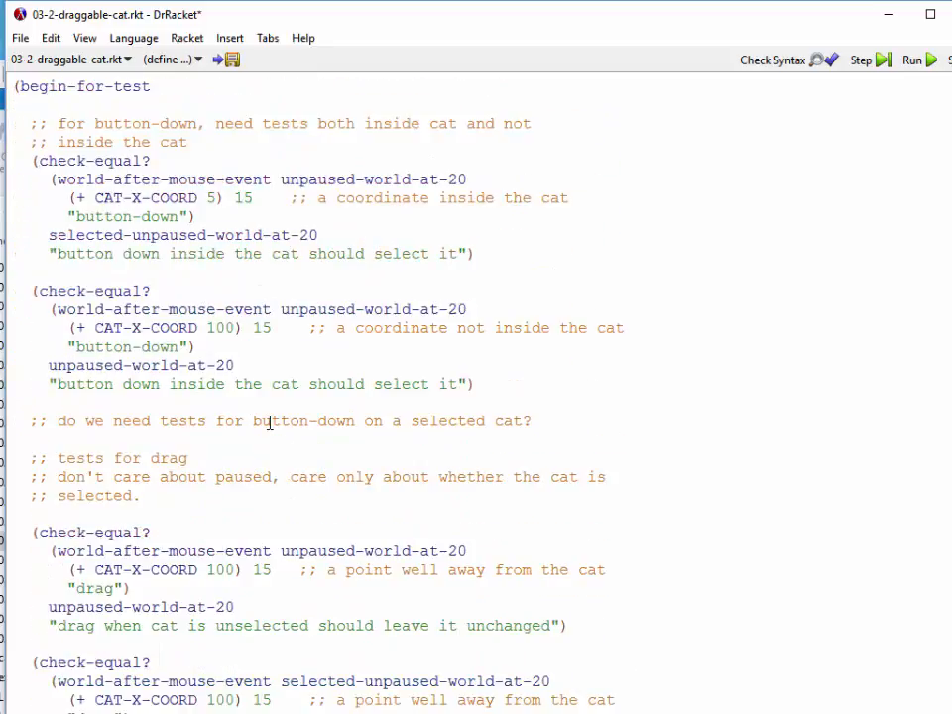
scroll(down, 3)
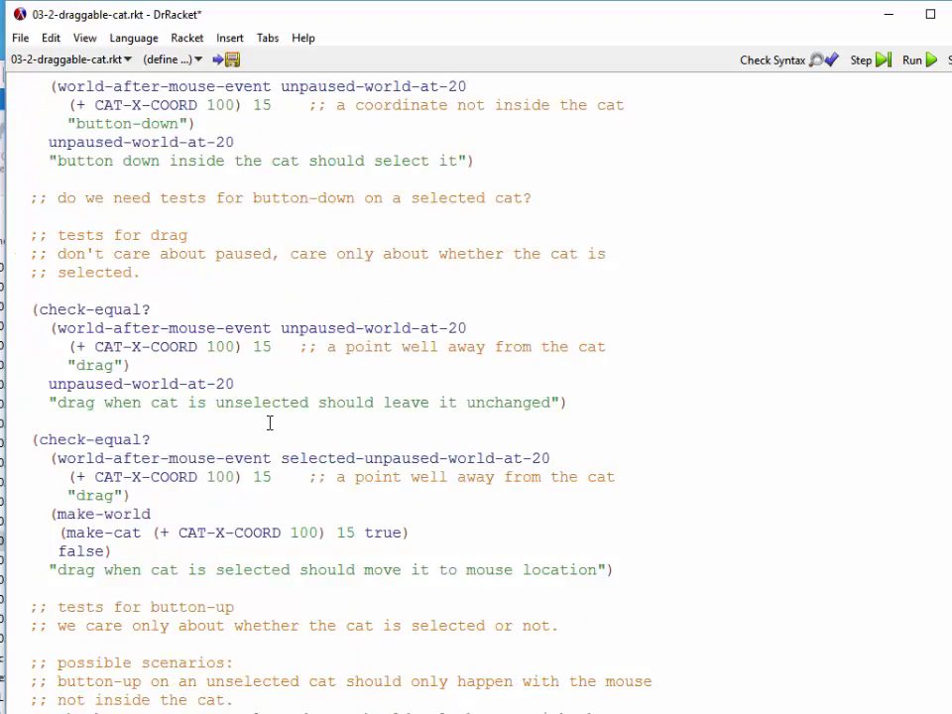
scroll(down, 3)
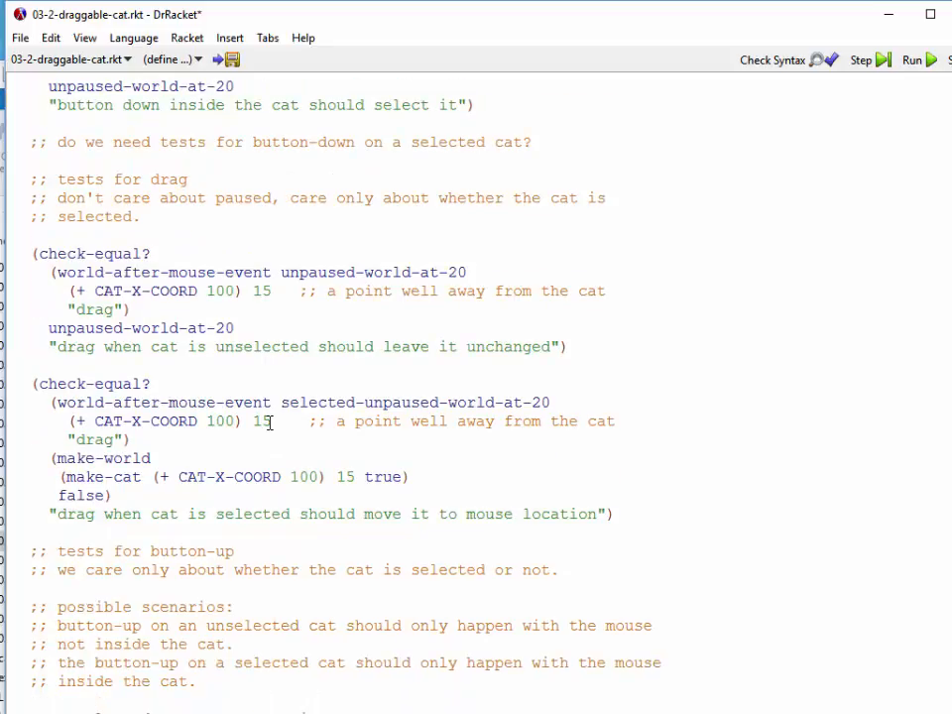
scroll(down, 3)
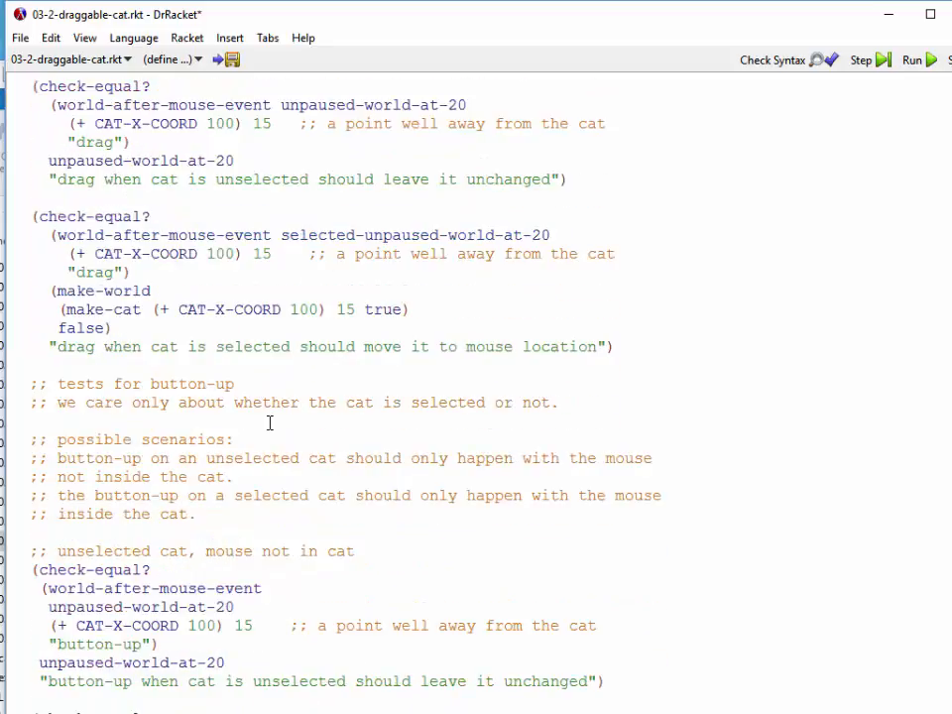
scroll(down, 3)
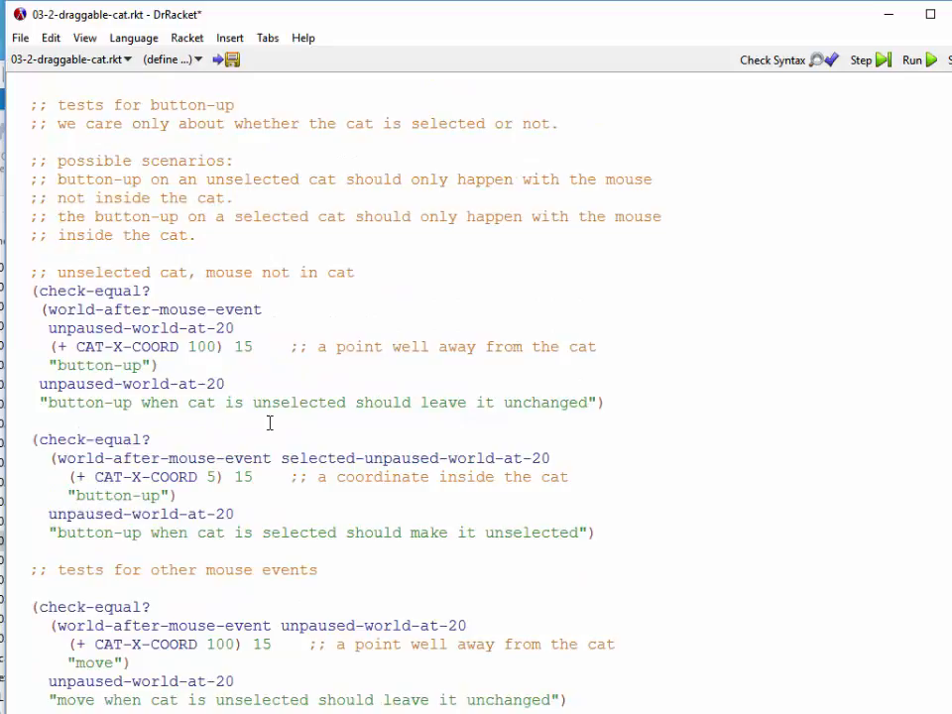
scroll(down, 3)
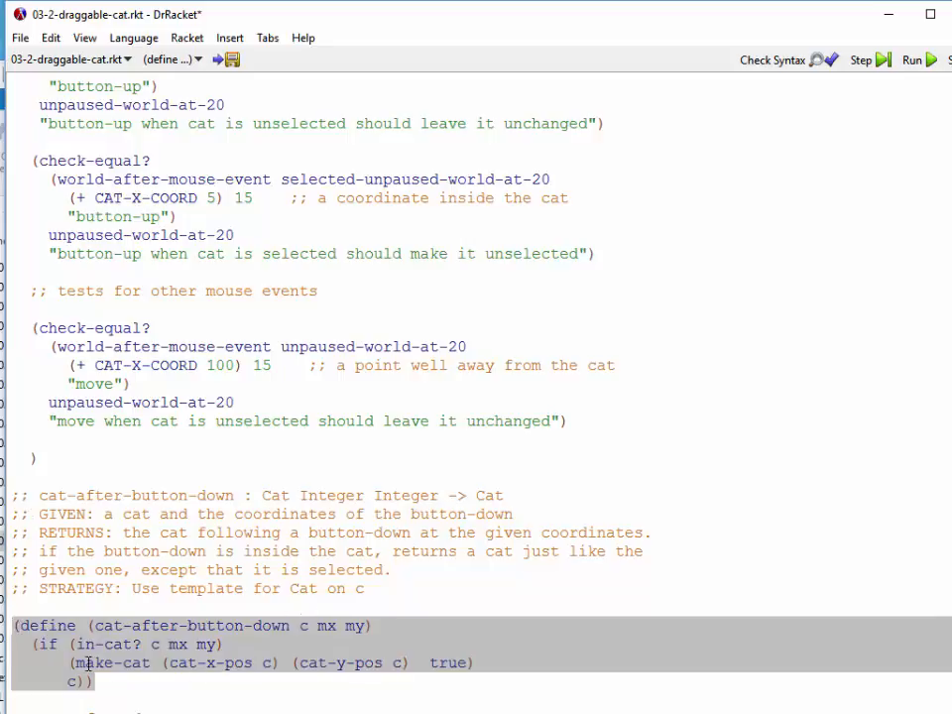
double_click(129, 644)
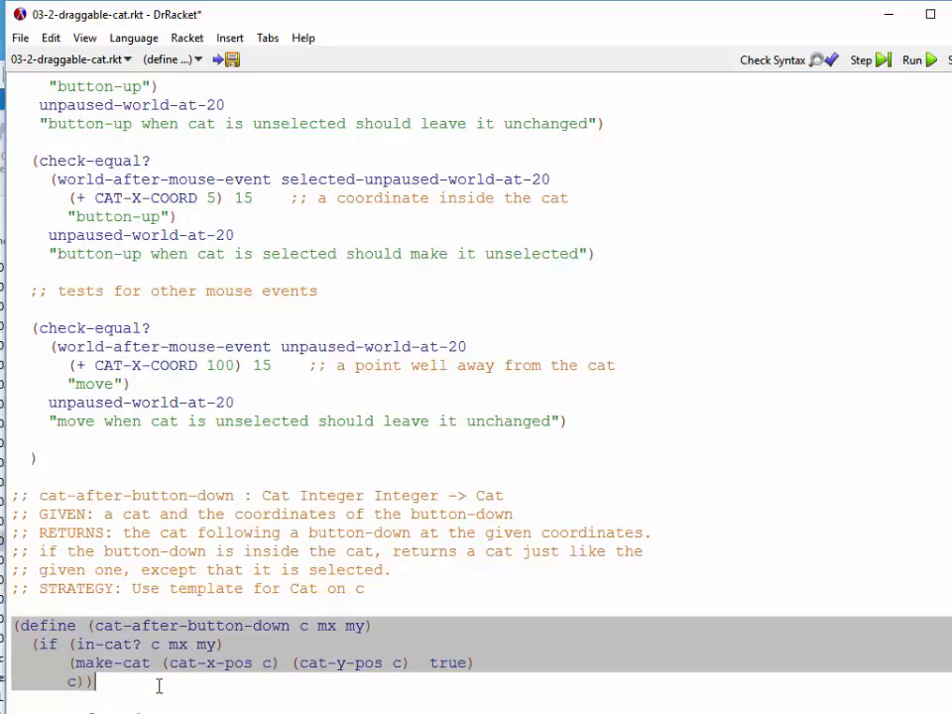
scroll(down, 3)
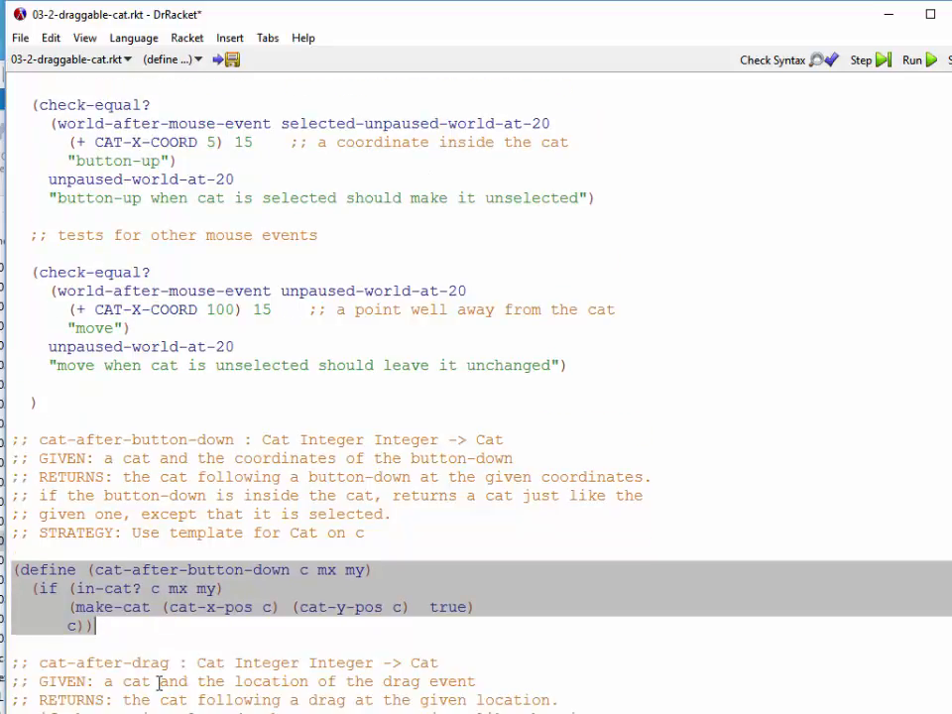
scroll(down, 3)
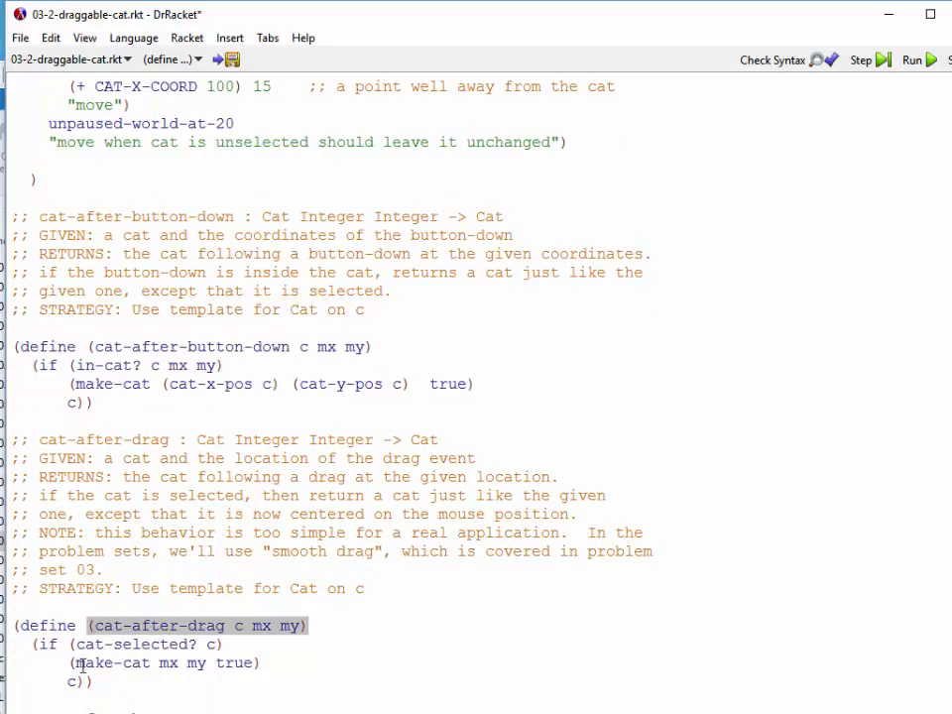
double_click(148, 643)
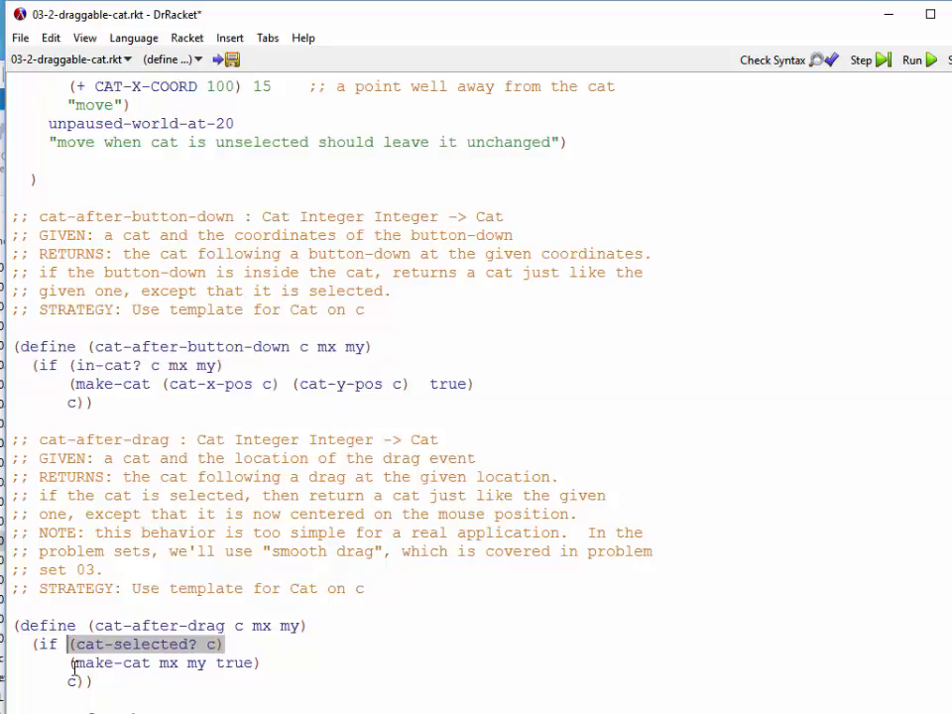
click(163, 663)
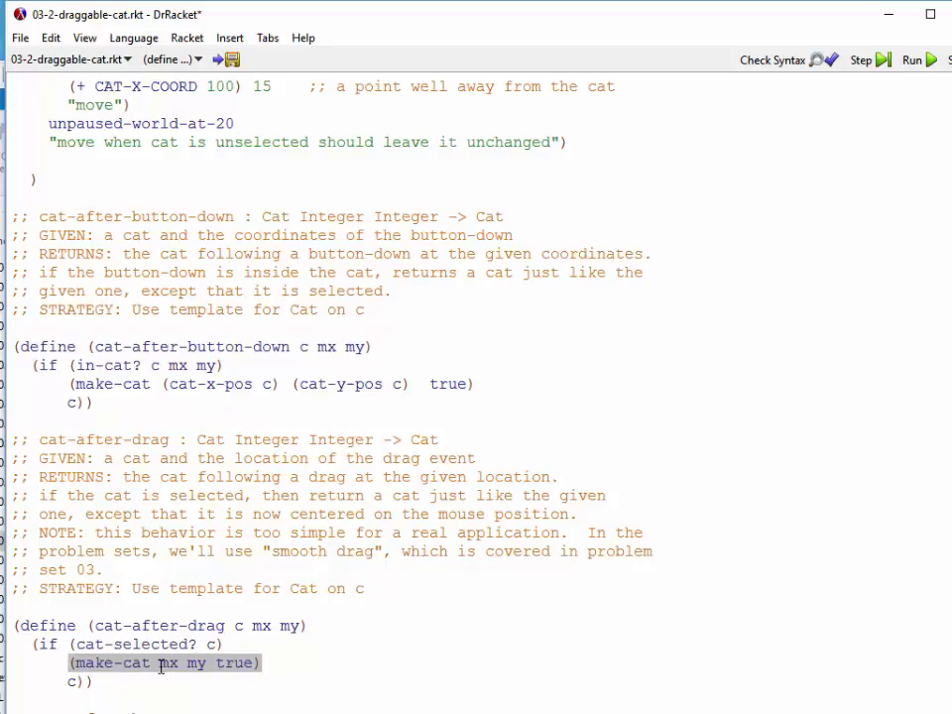
double_click(166, 662)
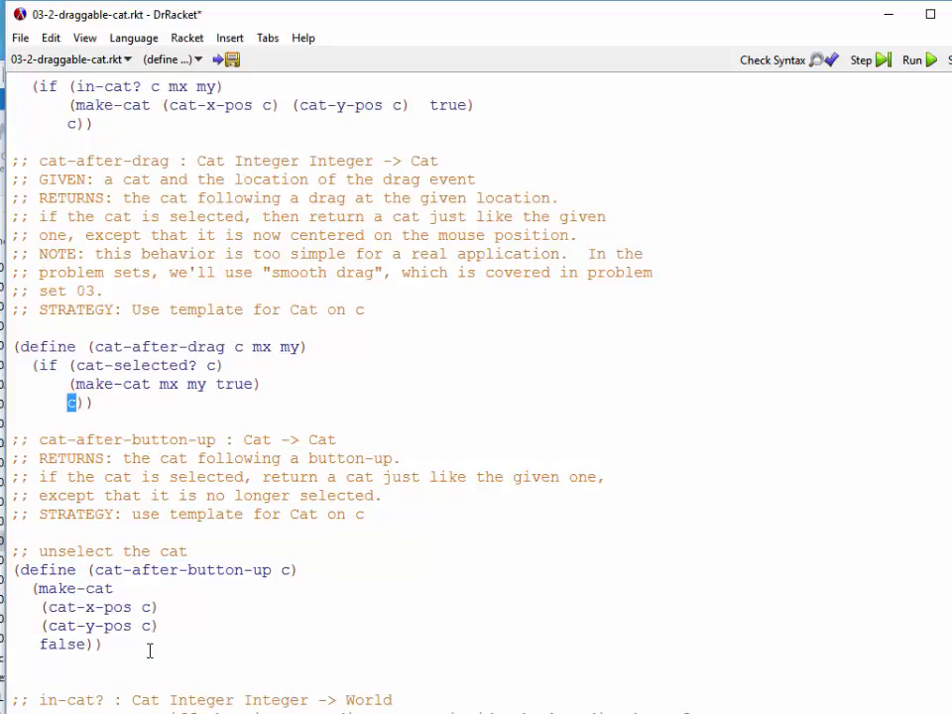
mouse_move(176, 673)
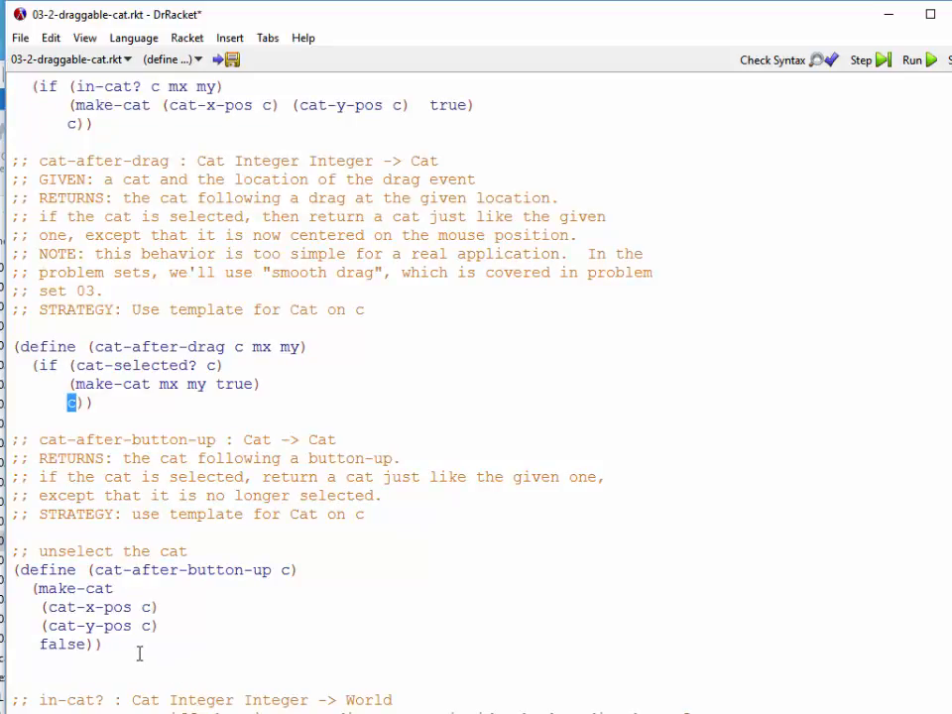
mouse_move(262, 577)
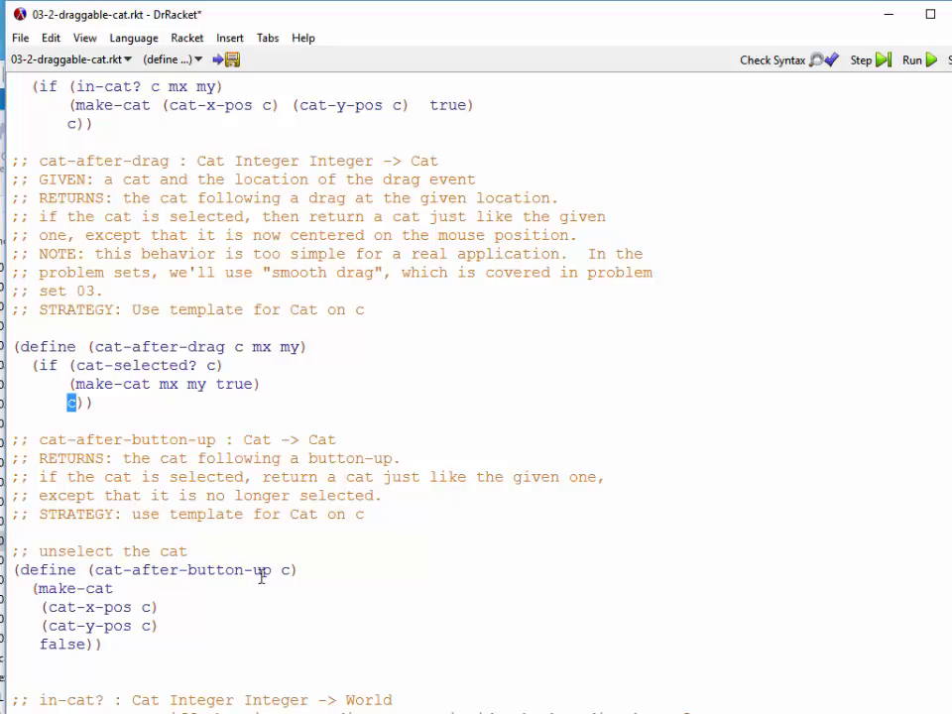
click(287, 571)
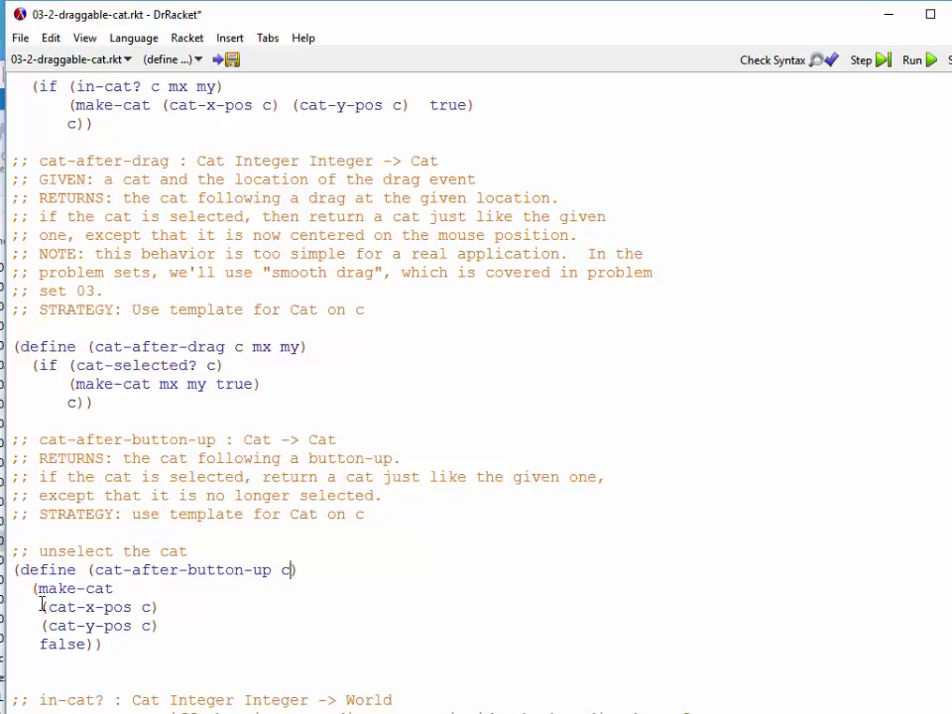
drag(40, 607, 157, 625)
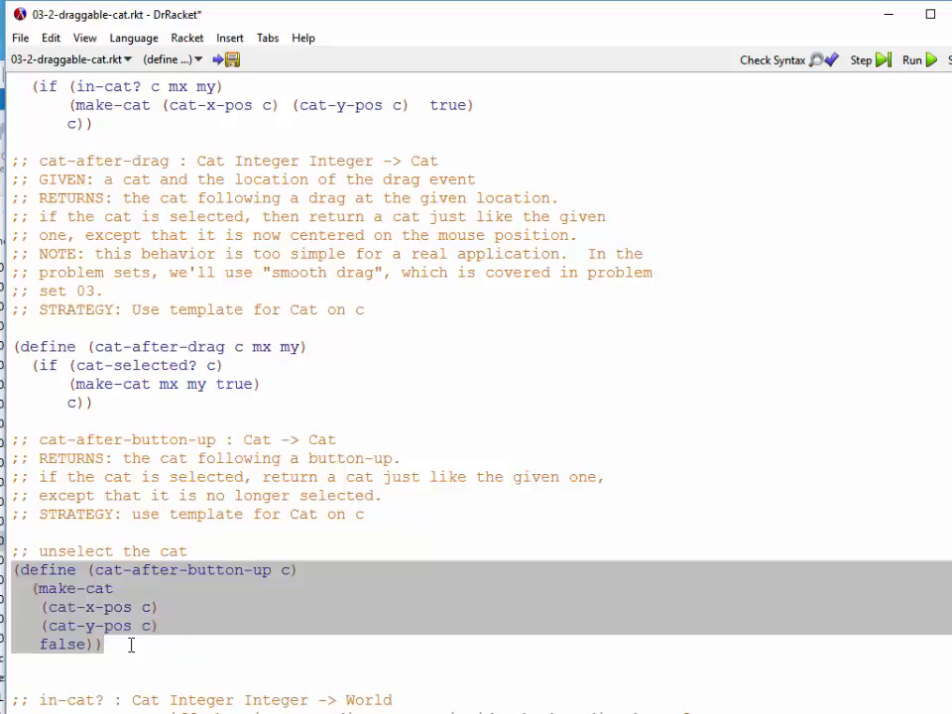
scroll(down, 3)
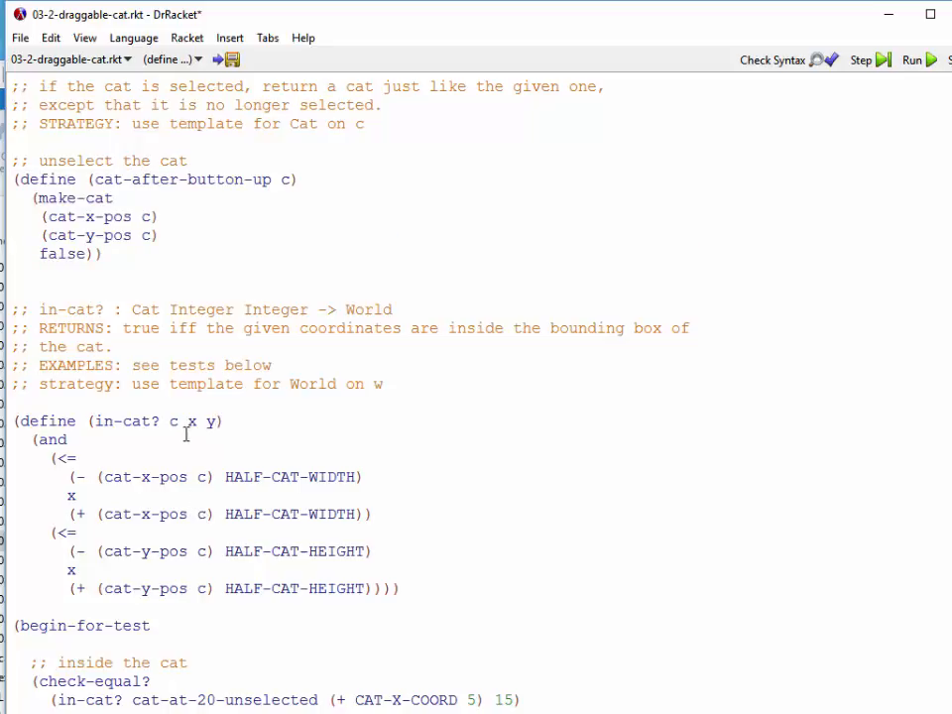
double_click(170, 420)
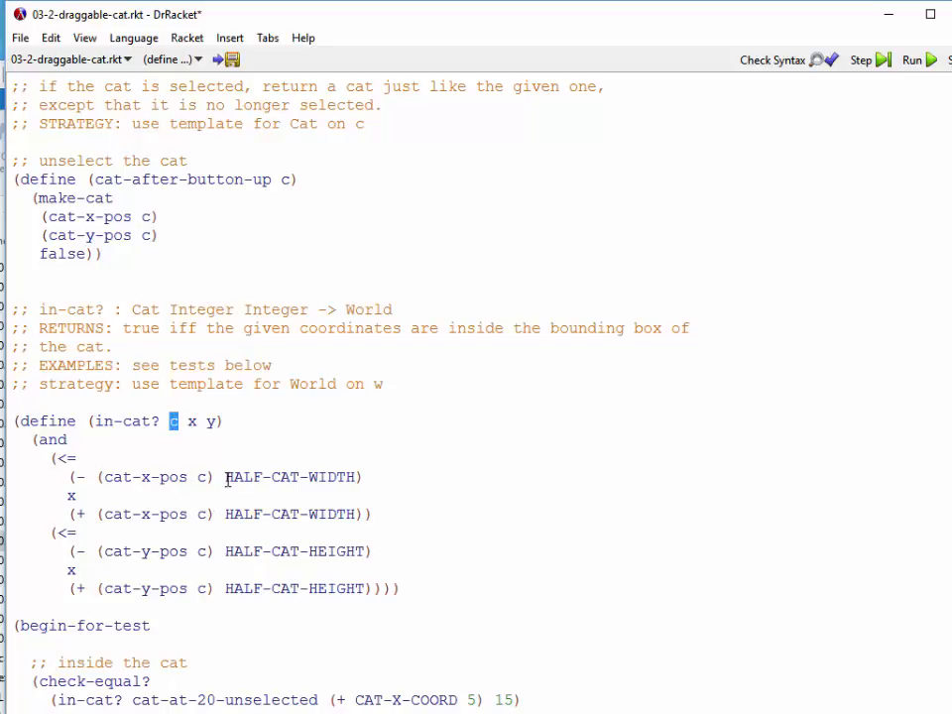
double_click(286, 476)
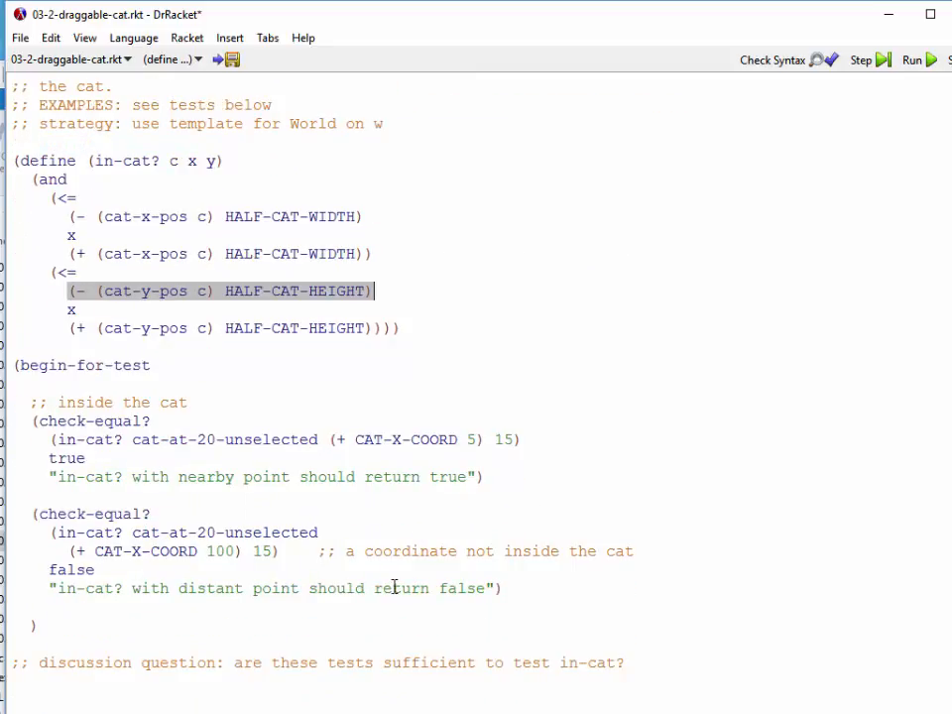
mouse_move(690, 150)
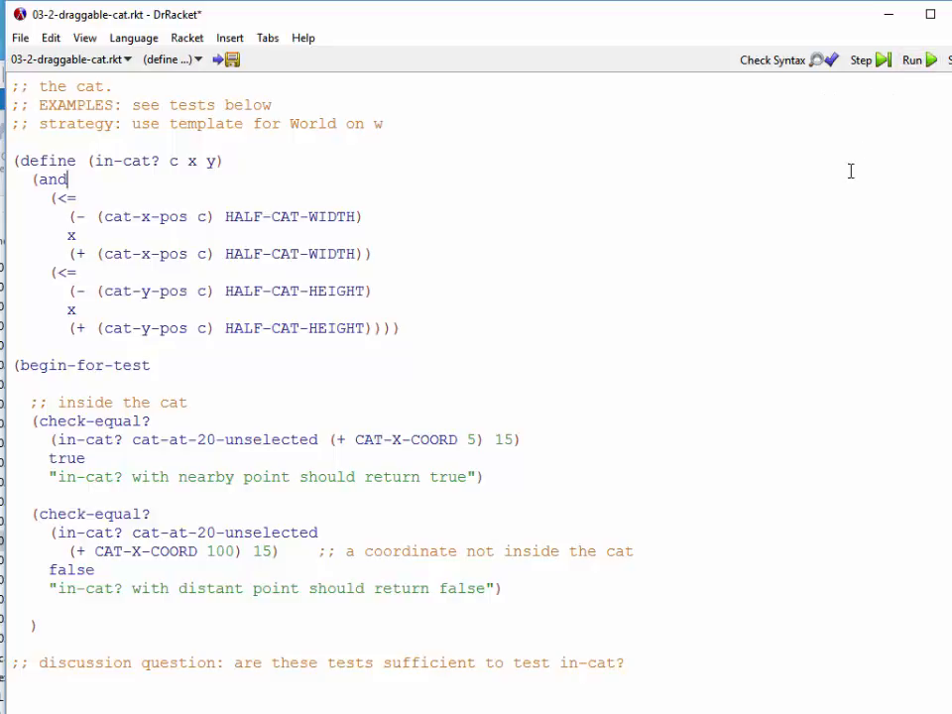
mouse_move(579, 47)
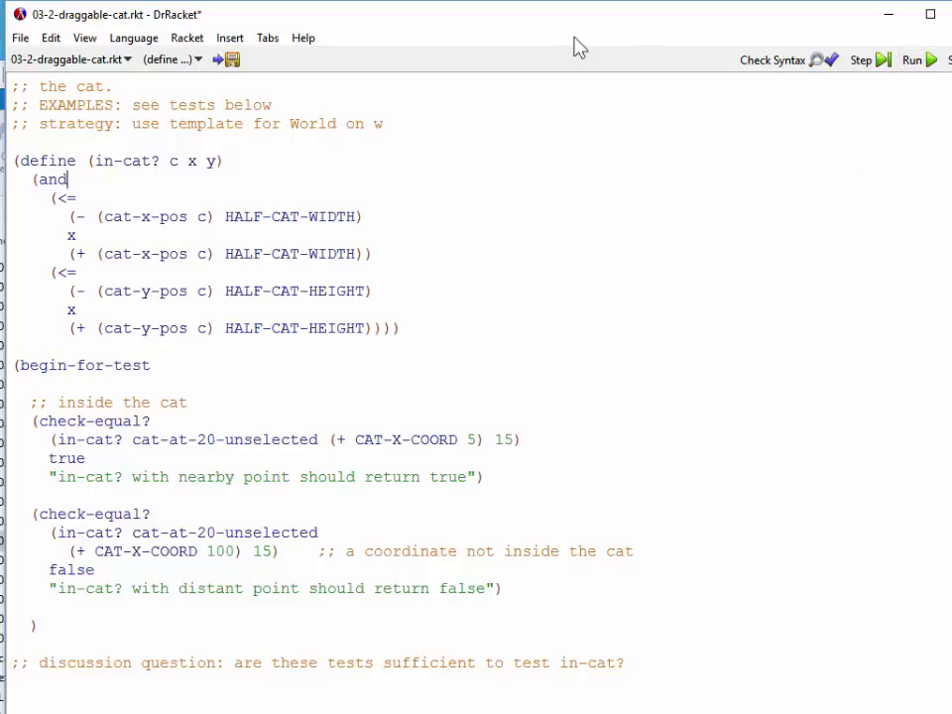
Run the file and replace the undefined paused? in world-after-tick with (world-paused? w).
click(912, 60)
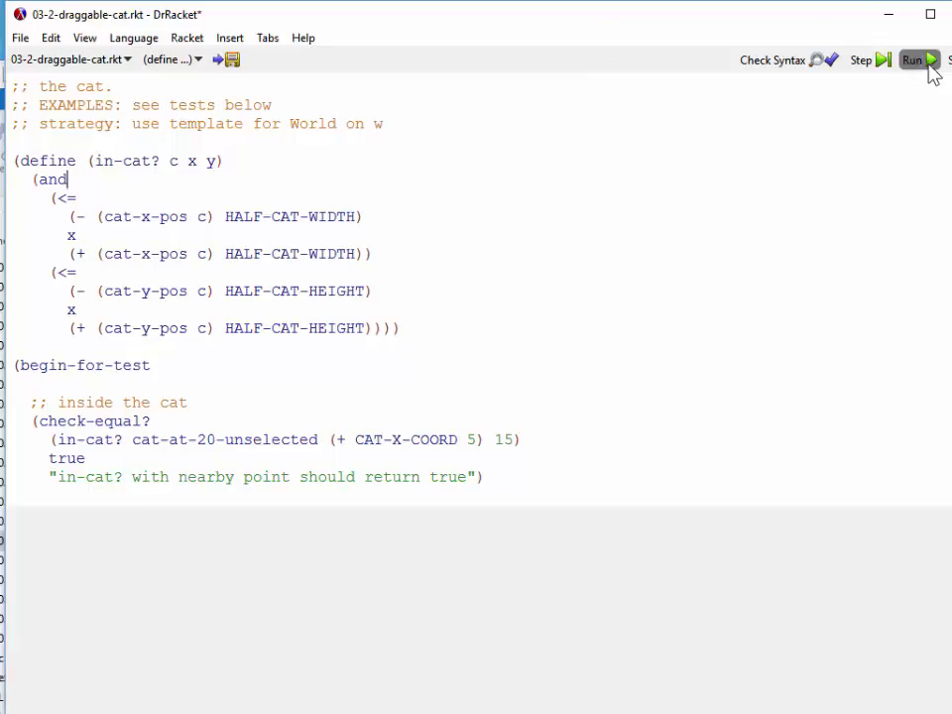
click(912, 60)
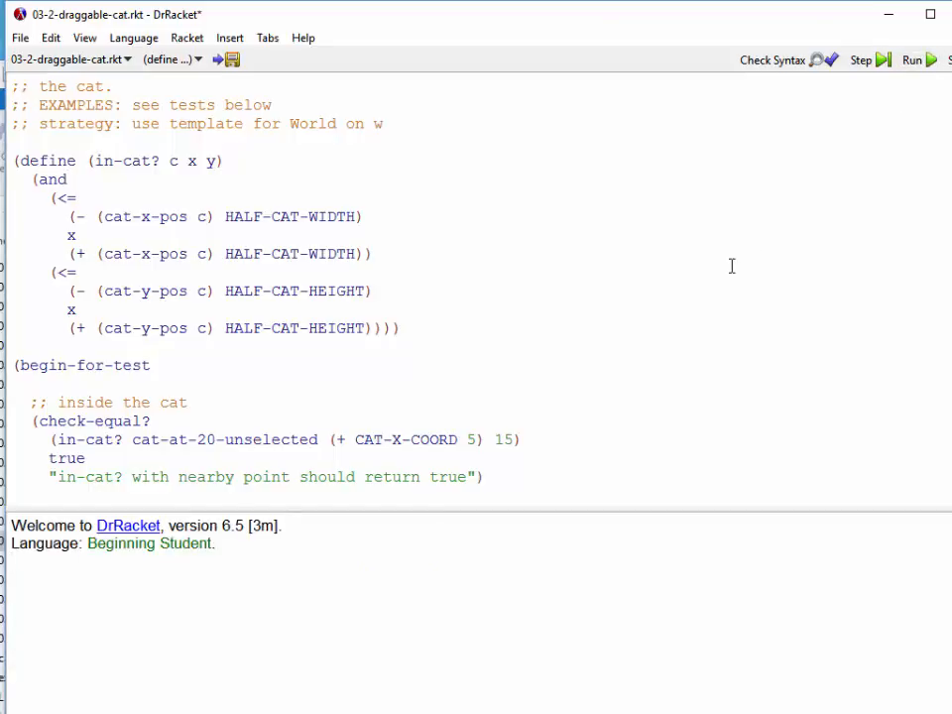
click(913, 59)
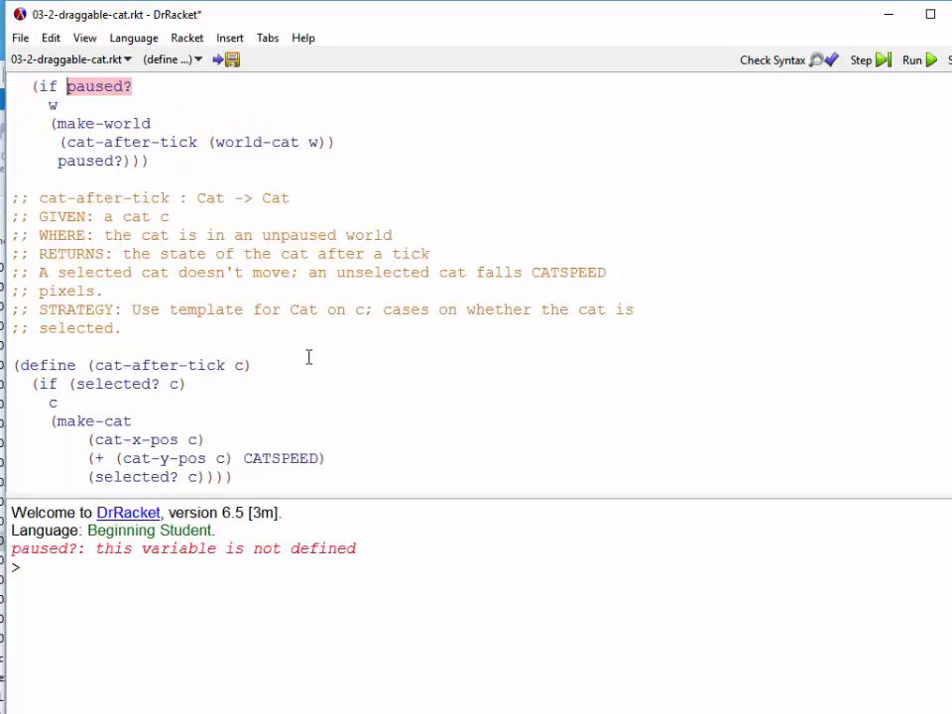
mouse_move(186, 99)
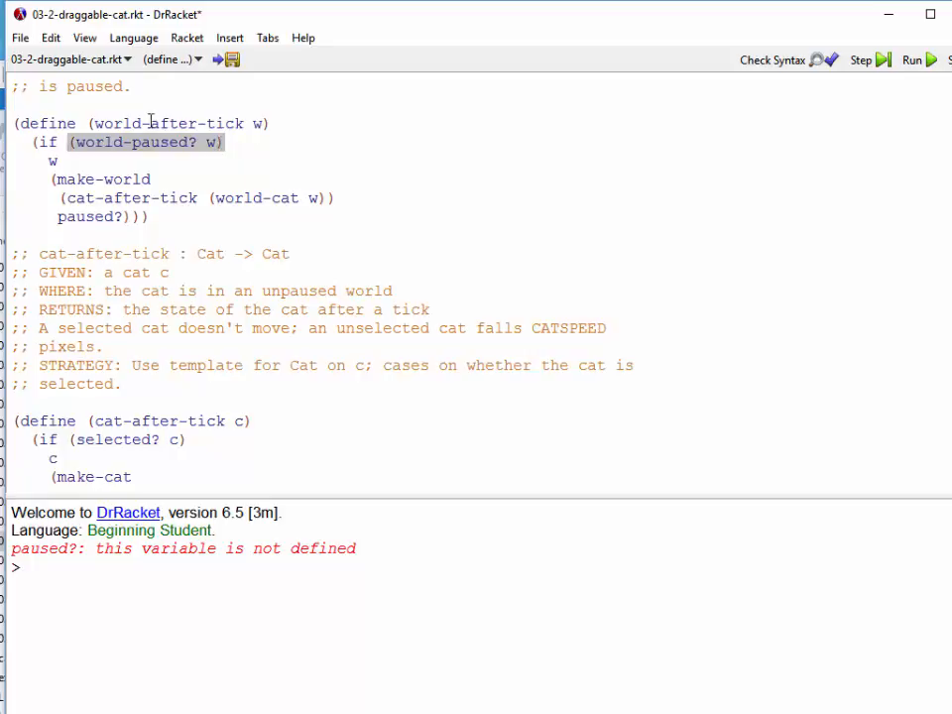
double_click(159, 143)
text((world-)
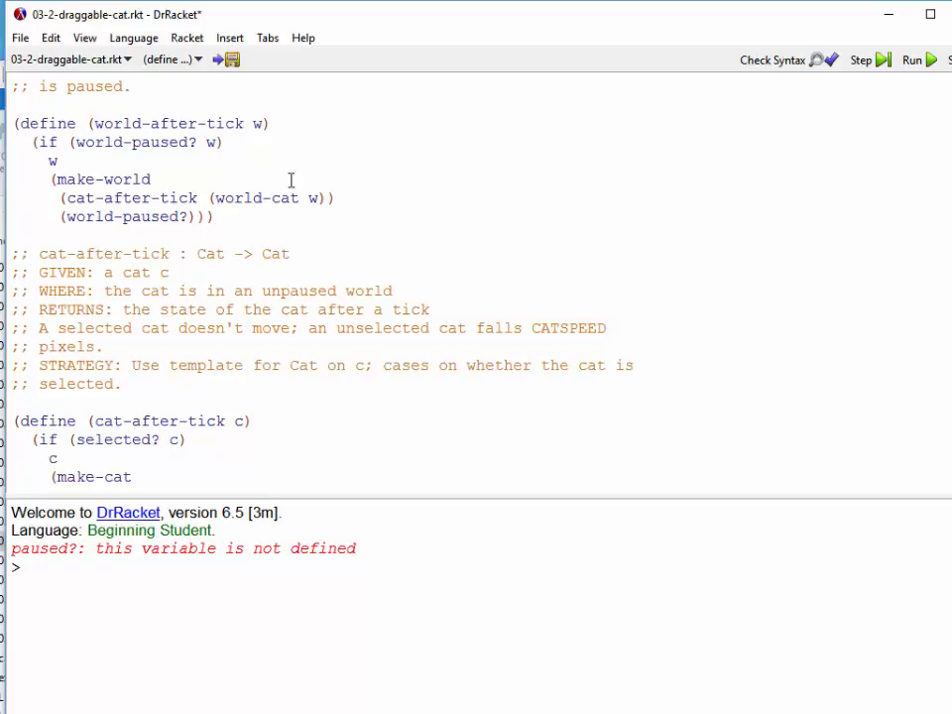
mouse_move(189, 216)
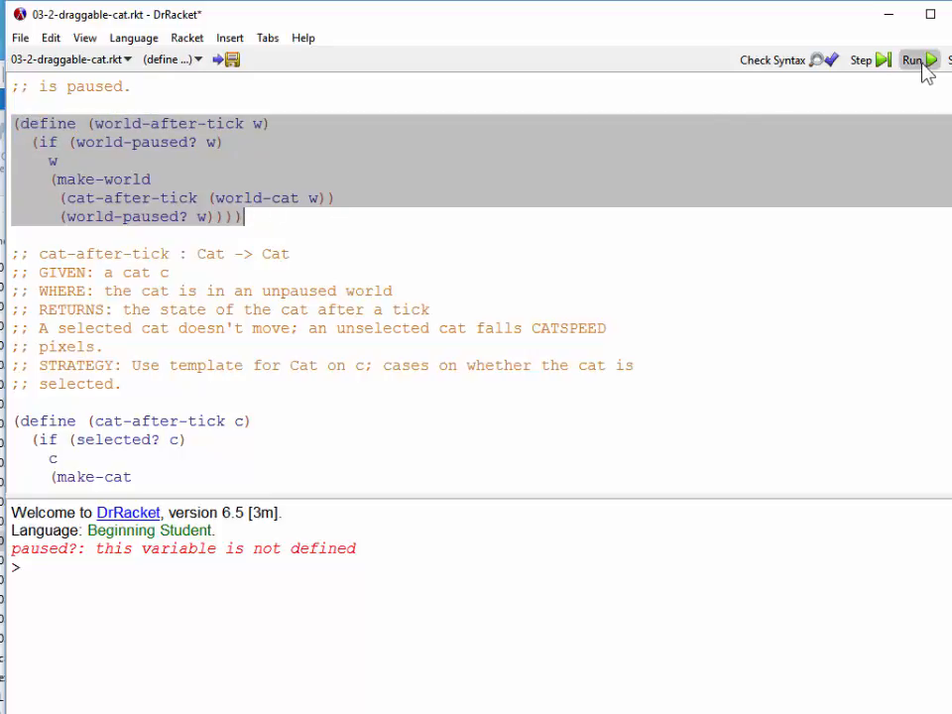
Rerun and rename the undefined selected? calls in cat-after-tick to cat-selected?
click(912, 60)
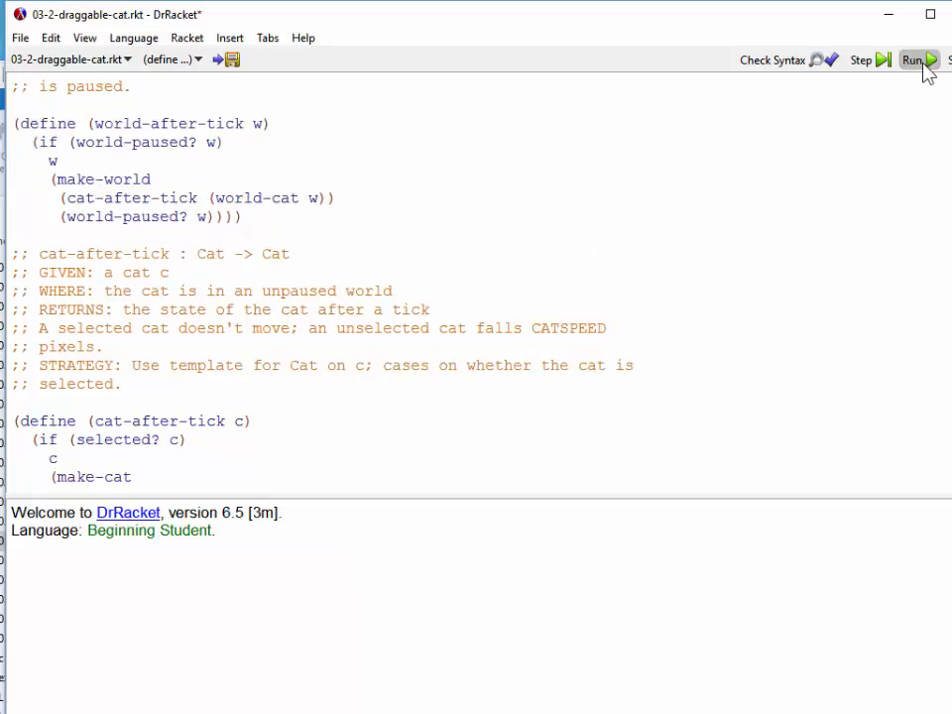
click(912, 59)
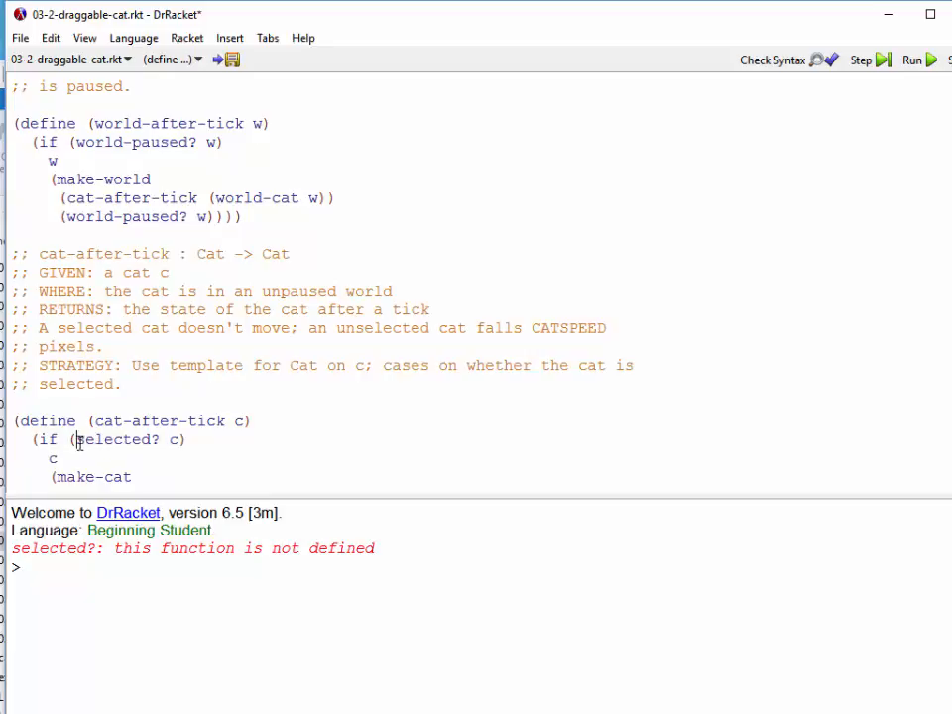
text(world-after-tick, which exercises cat-after-tick.)
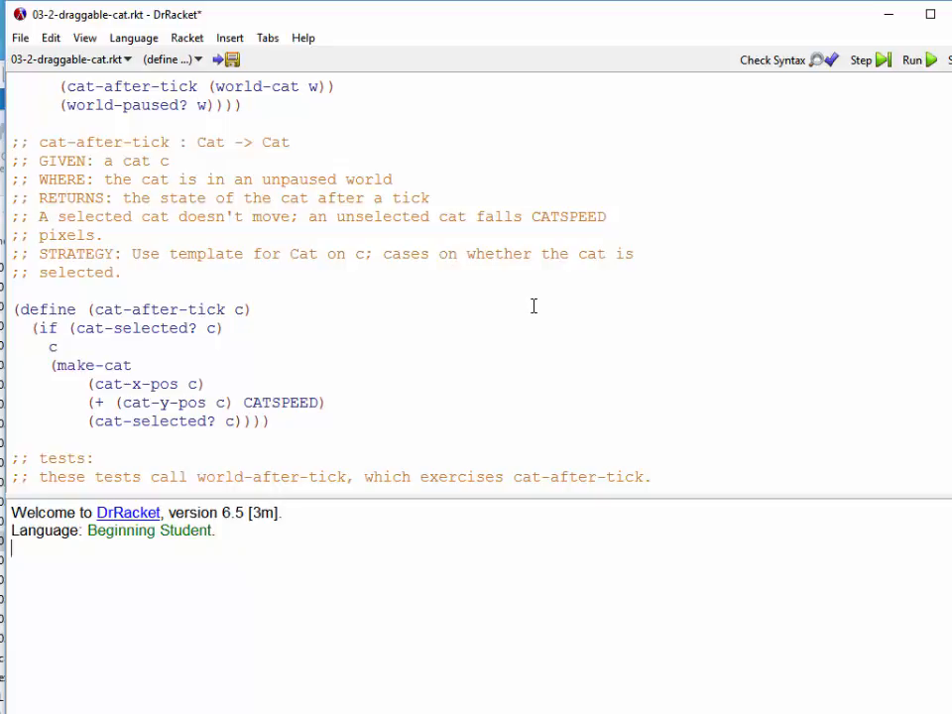
Rerun, change in-cat?'s height comparison from x to y, and rerun so all 19 tests pass.
click(910, 59)
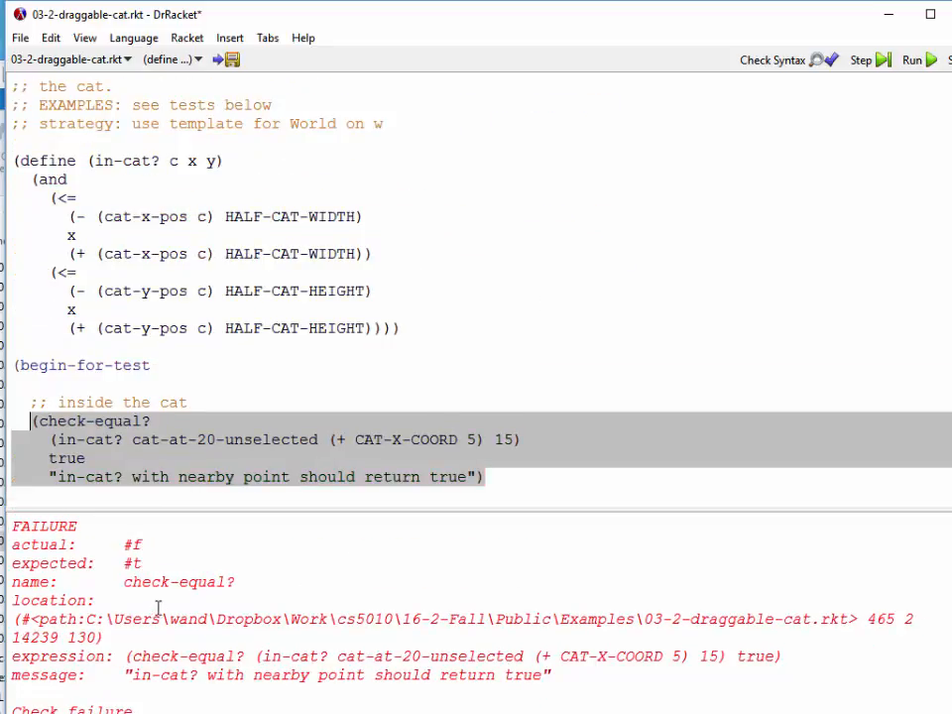
mouse_move(139, 663)
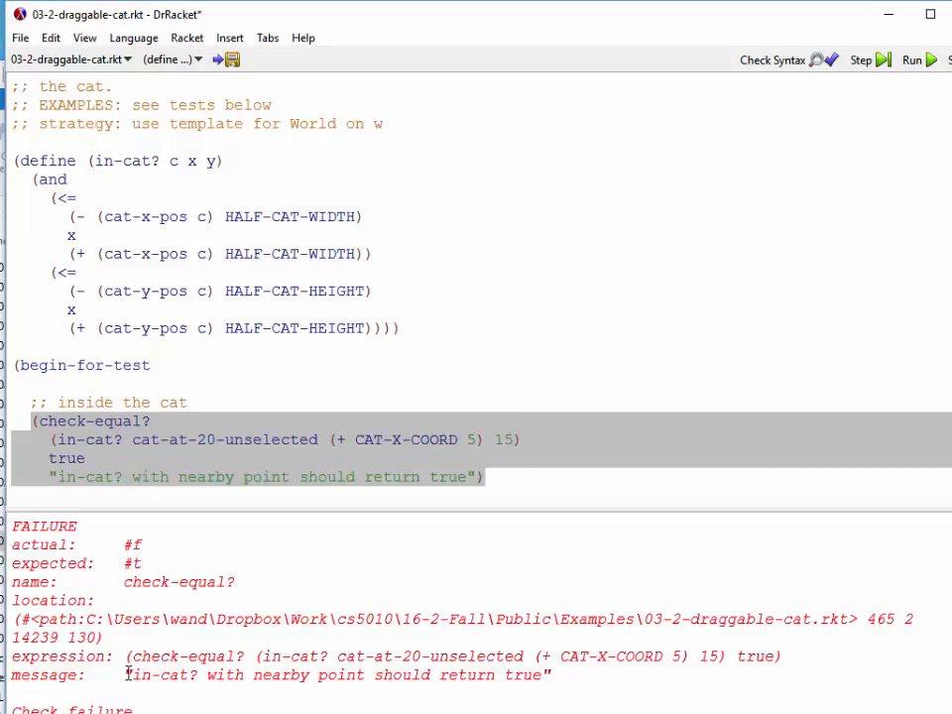
mouse_move(545, 674)
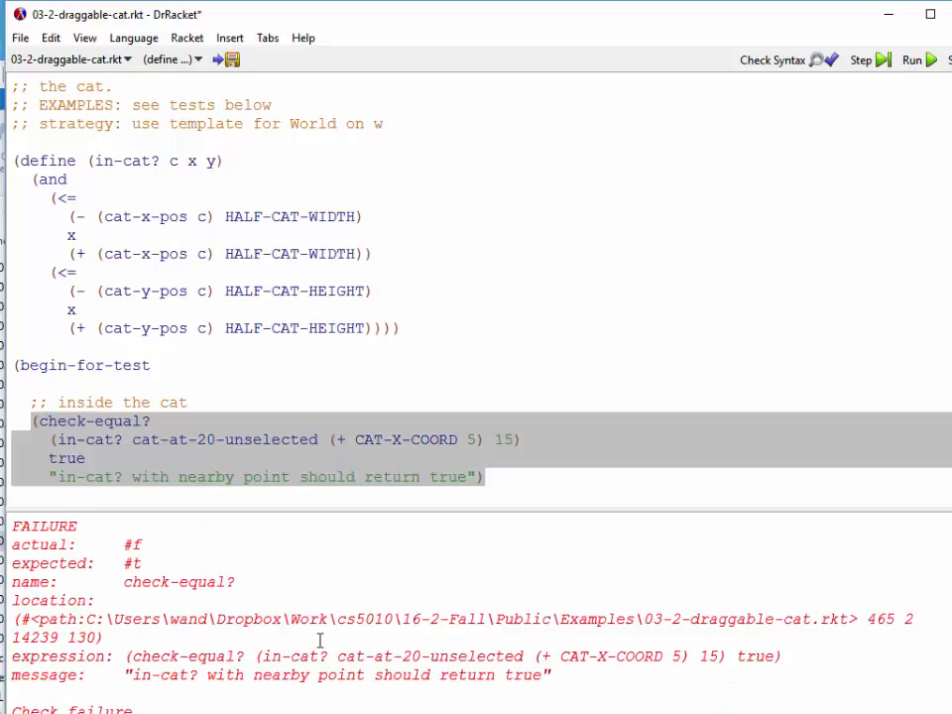
mouse_move(187, 472)
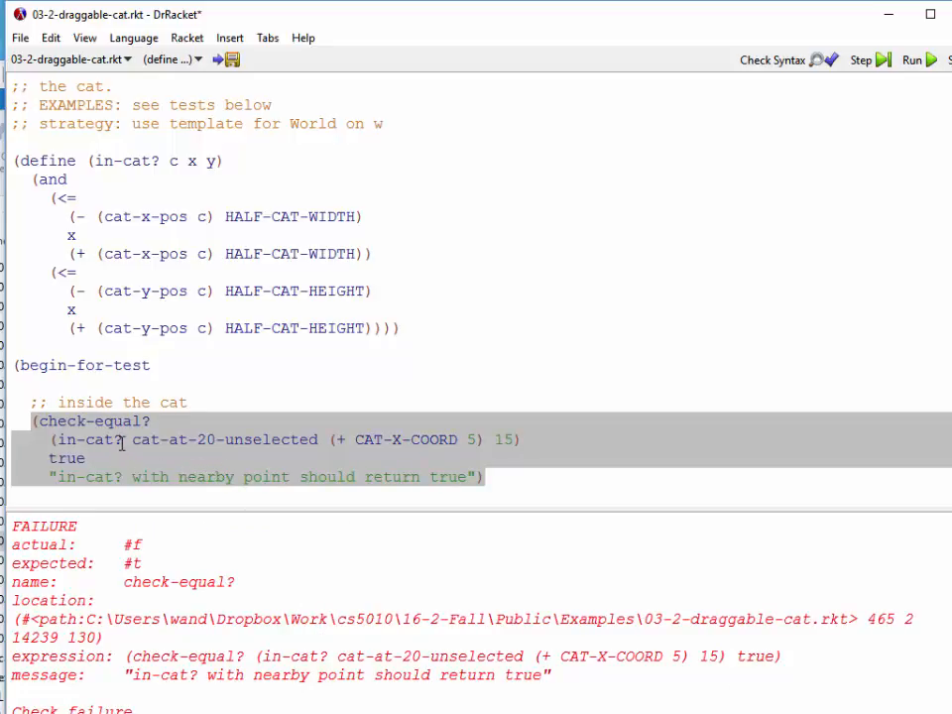
double_click(85, 440)
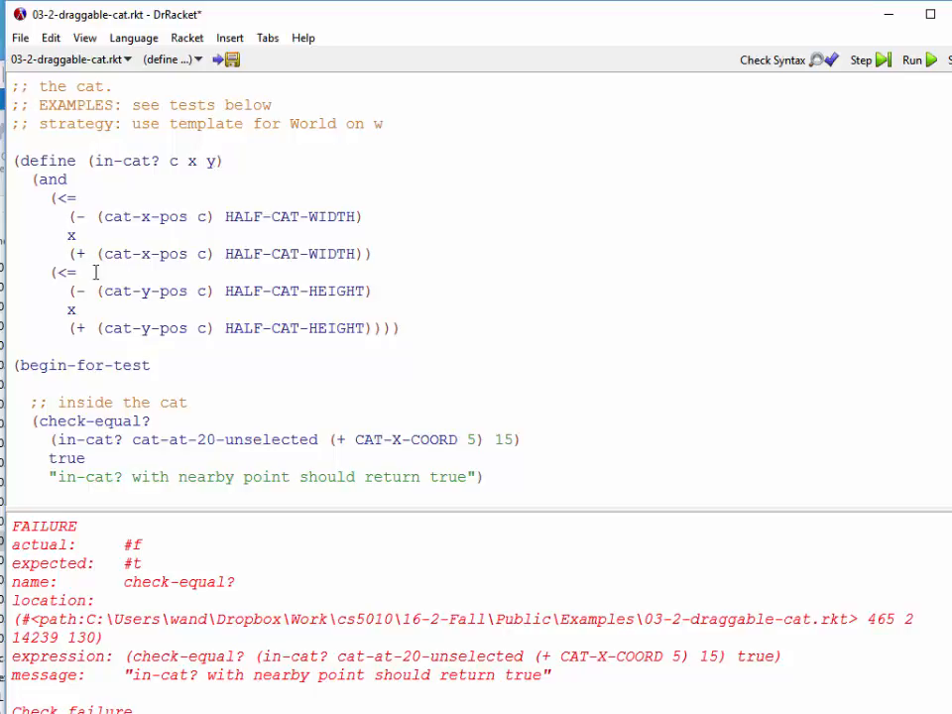
mouse_move(69, 234)
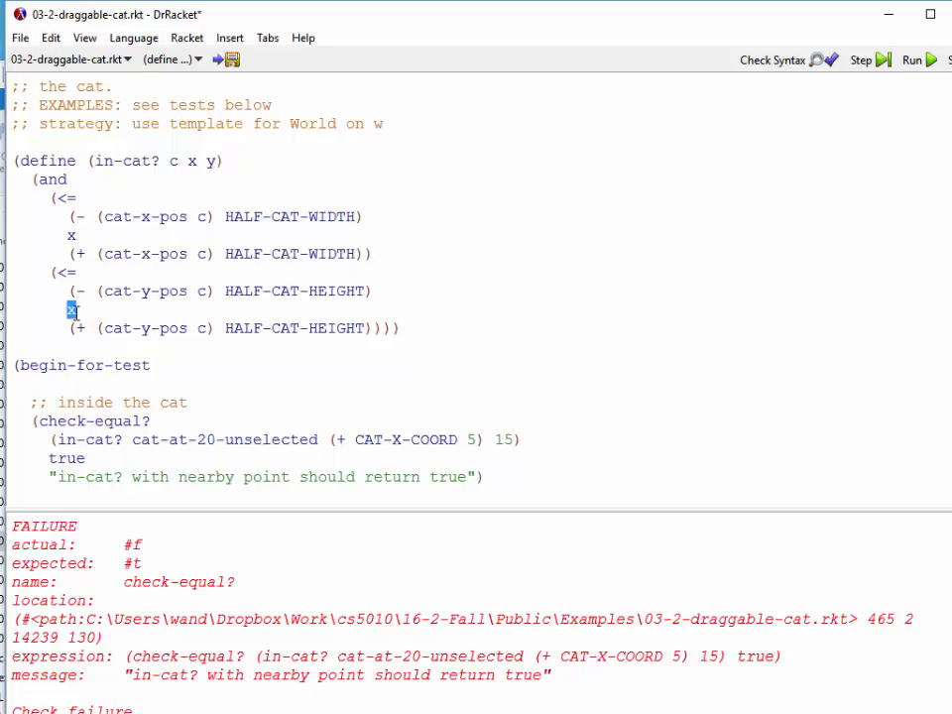
text(y)
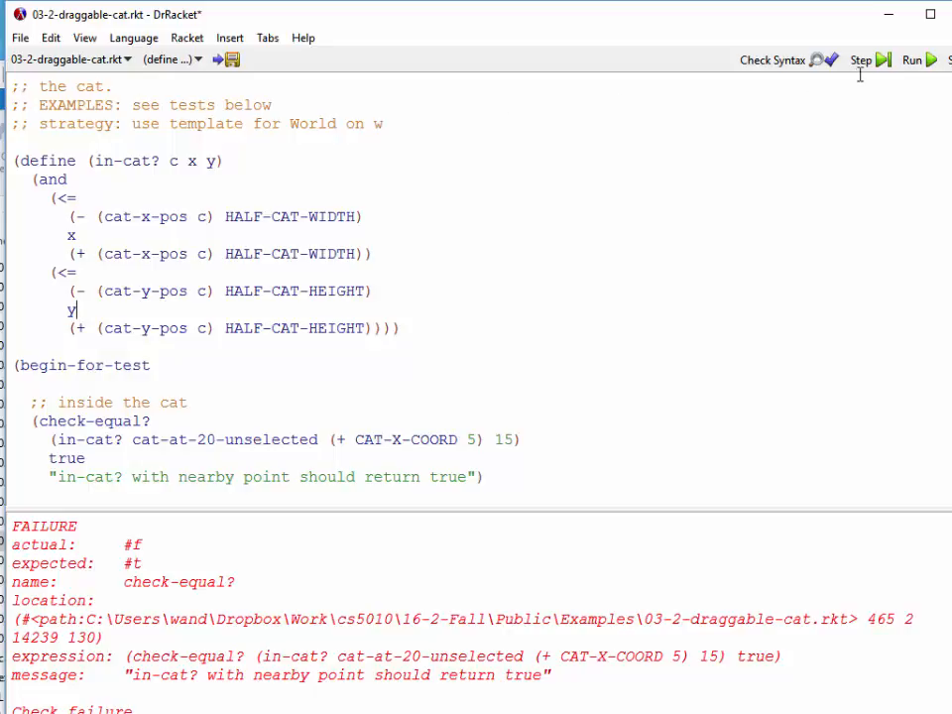
click(908, 59)
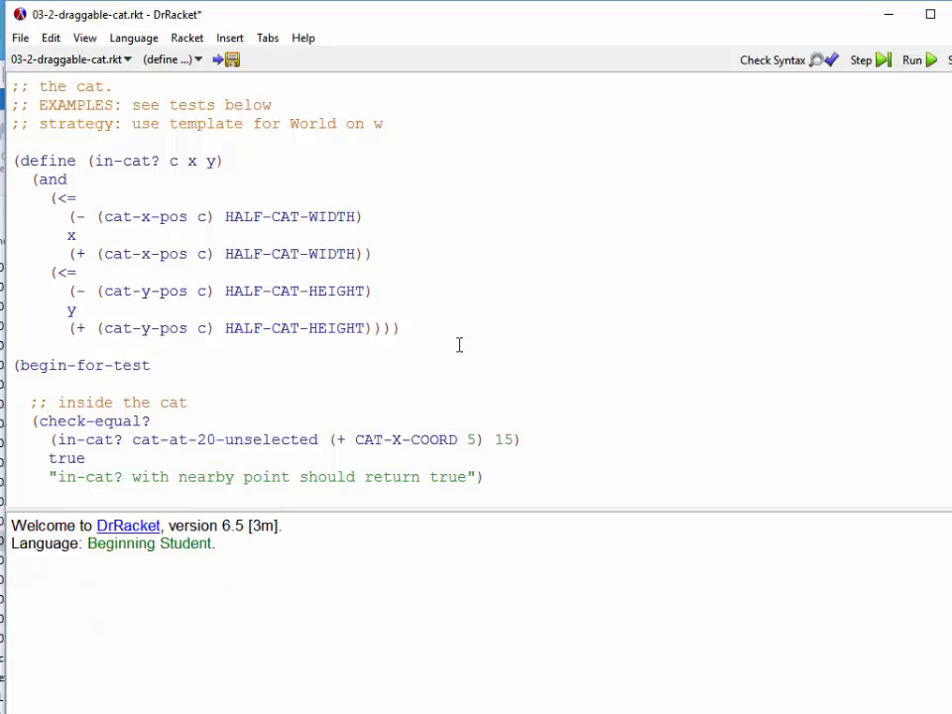
click(911, 59)
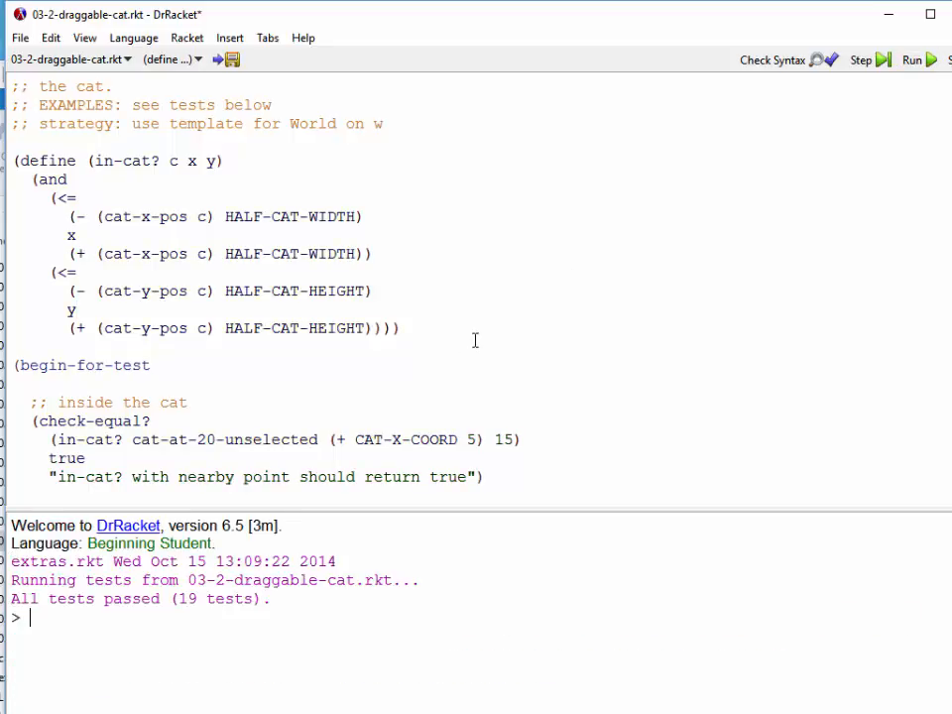